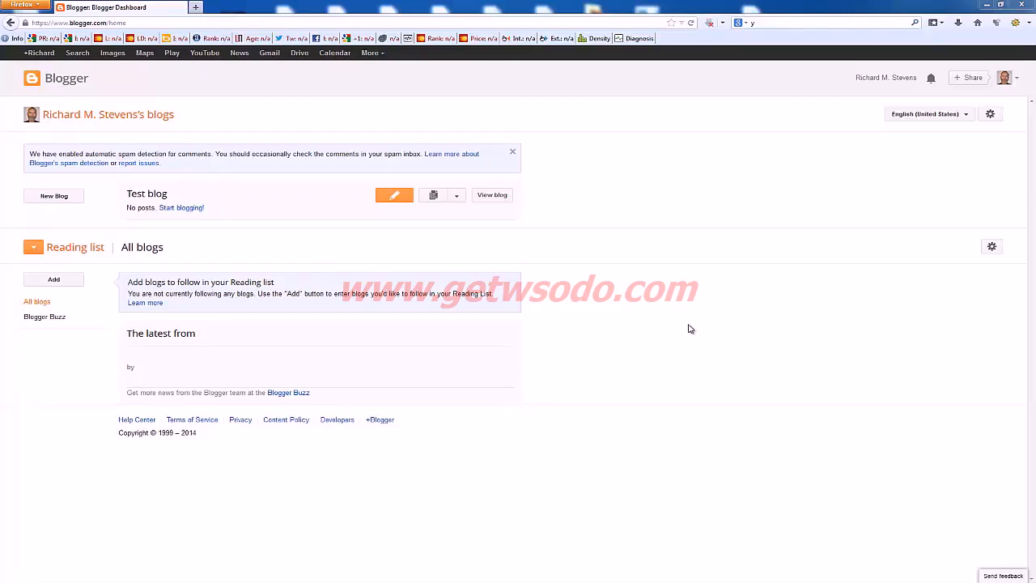
mouse_move(671, 324)
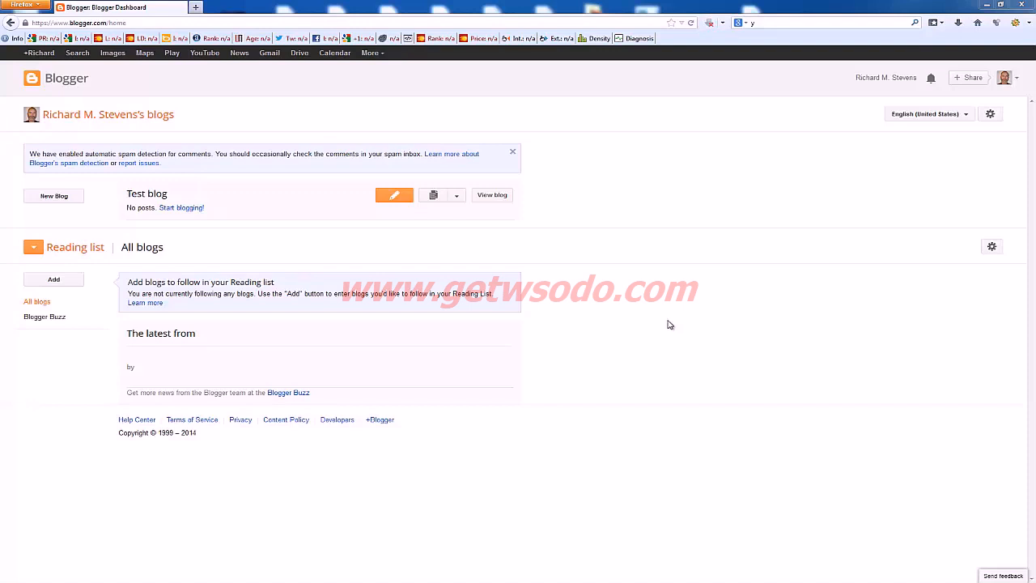
mouse_move(719, 331)
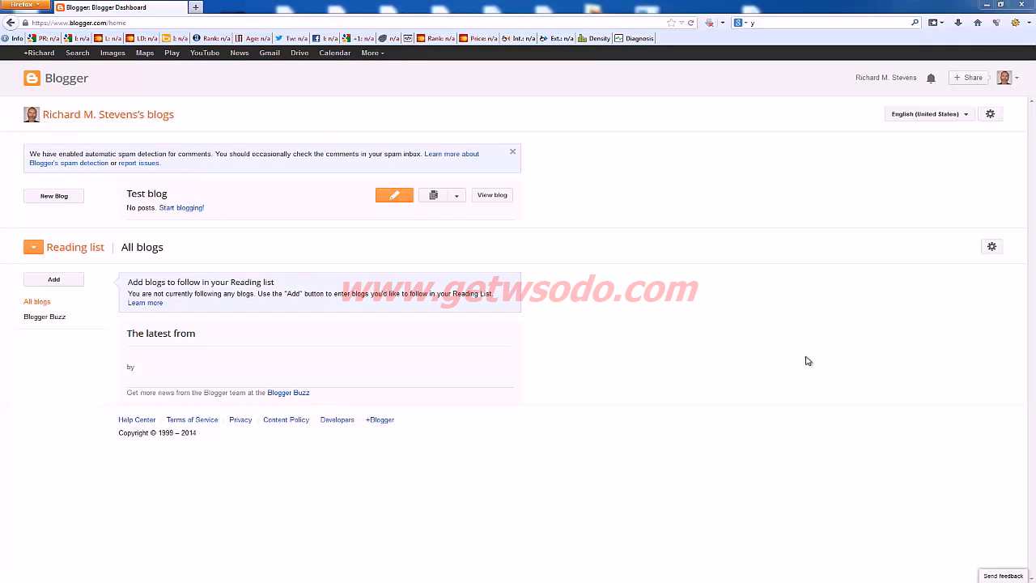
mouse_move(547, 288)
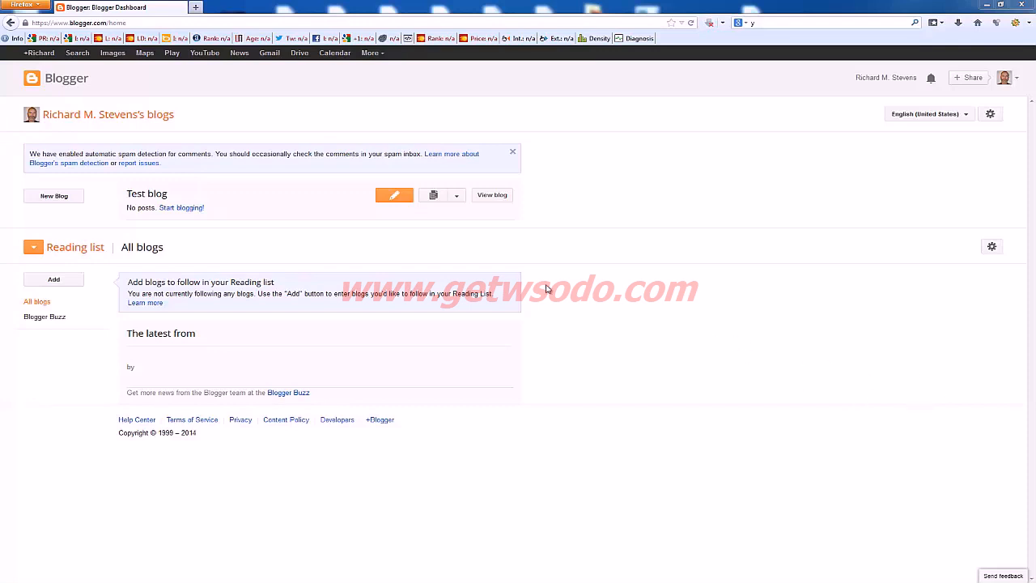
mouse_move(835, 266)
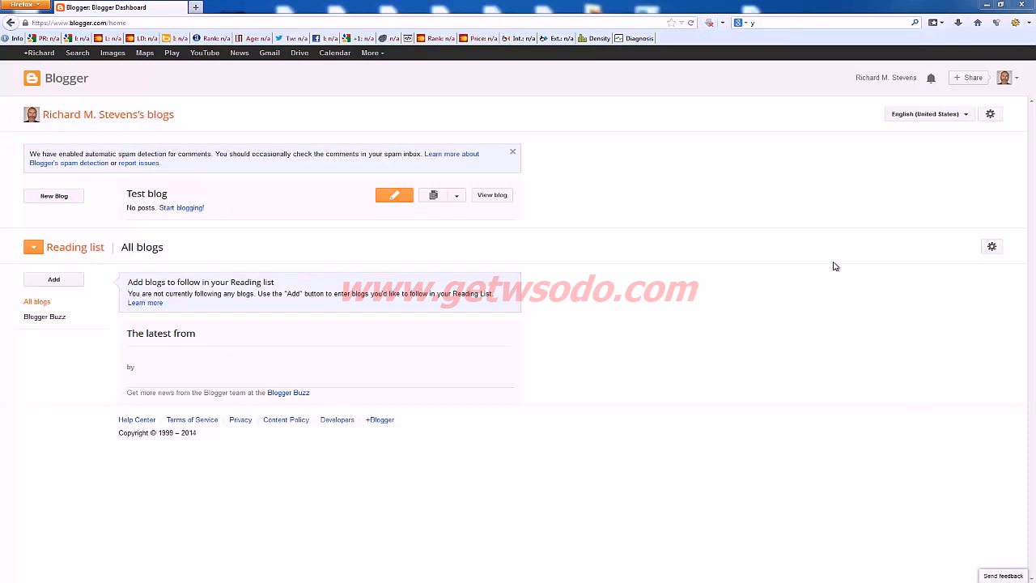
mouse_move(492, 243)
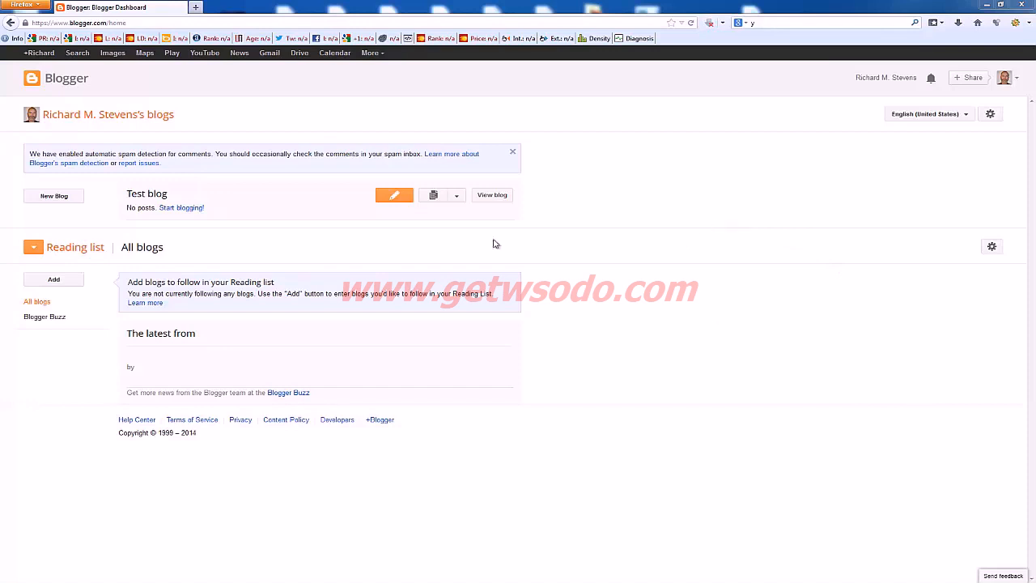
Create a new blog titled 'Test Blog' at the address Testblogforvideo53
click(53, 196)
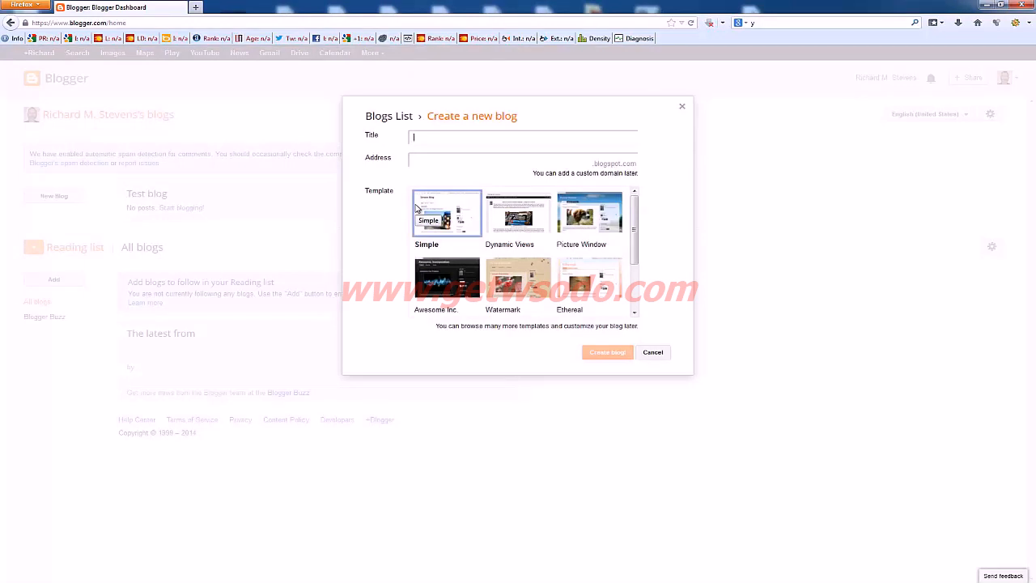
text(Test)
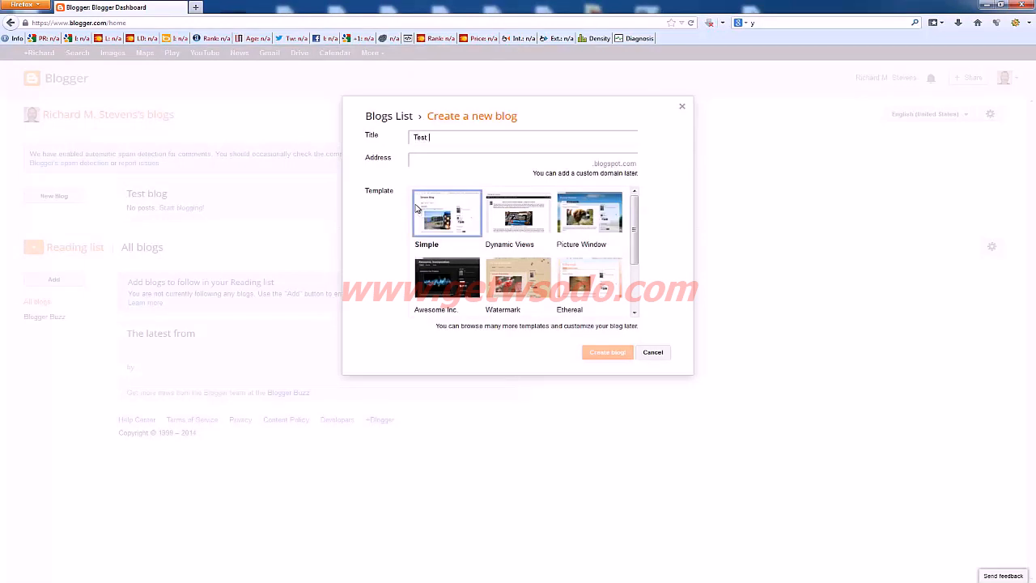
text(Blog)
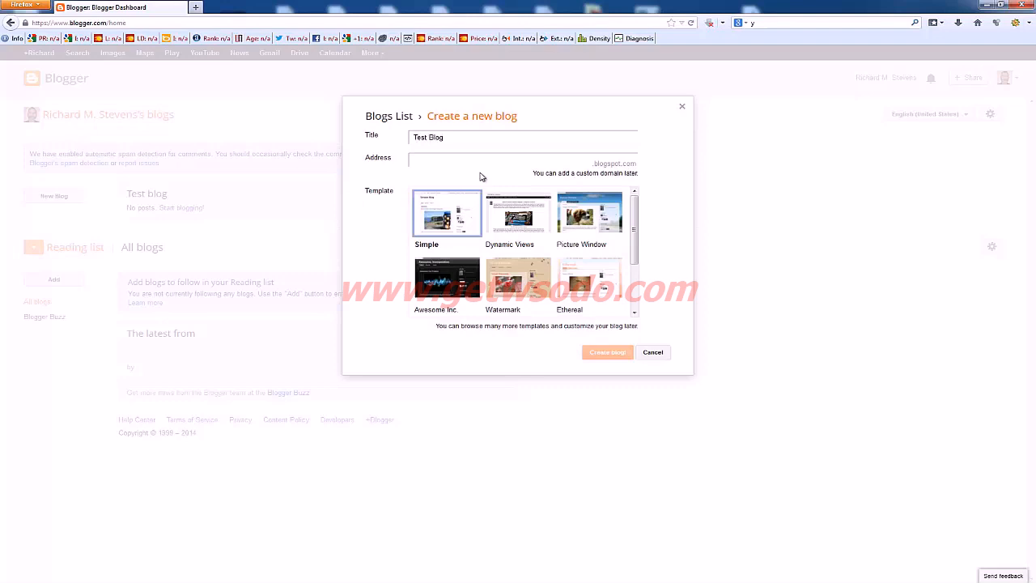
text(Testb)
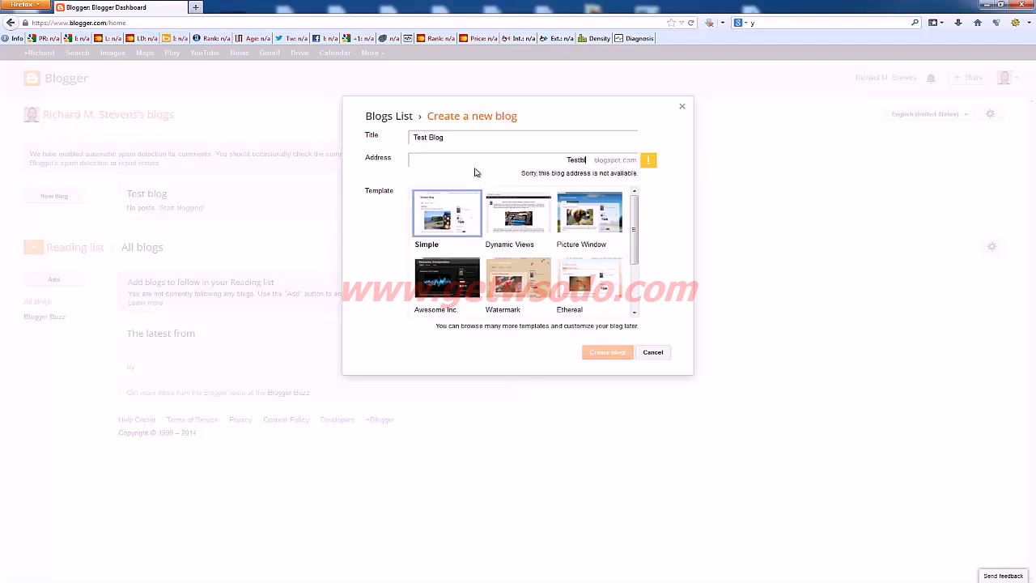
text(Testblogforvideo53)
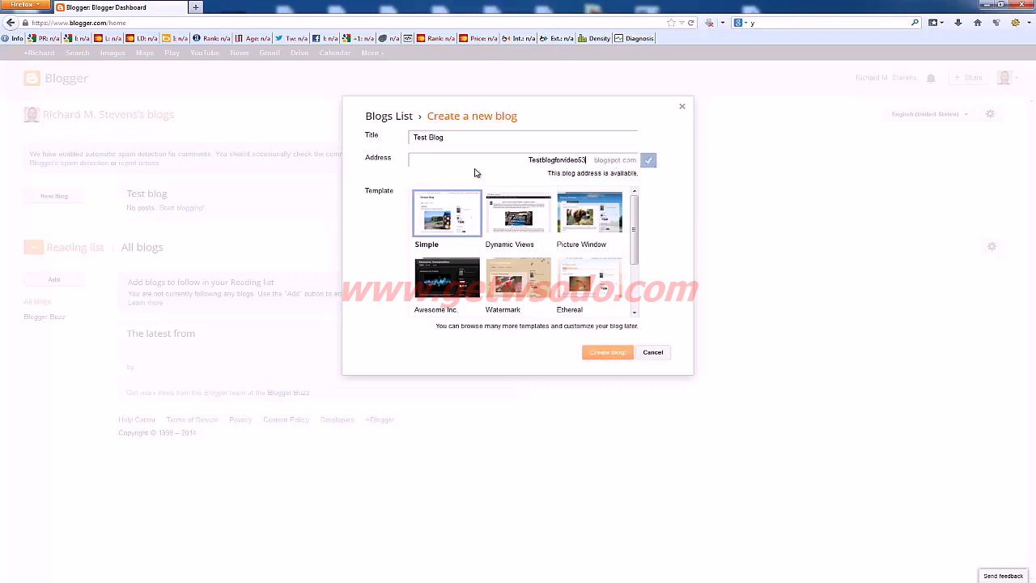
click(607, 353)
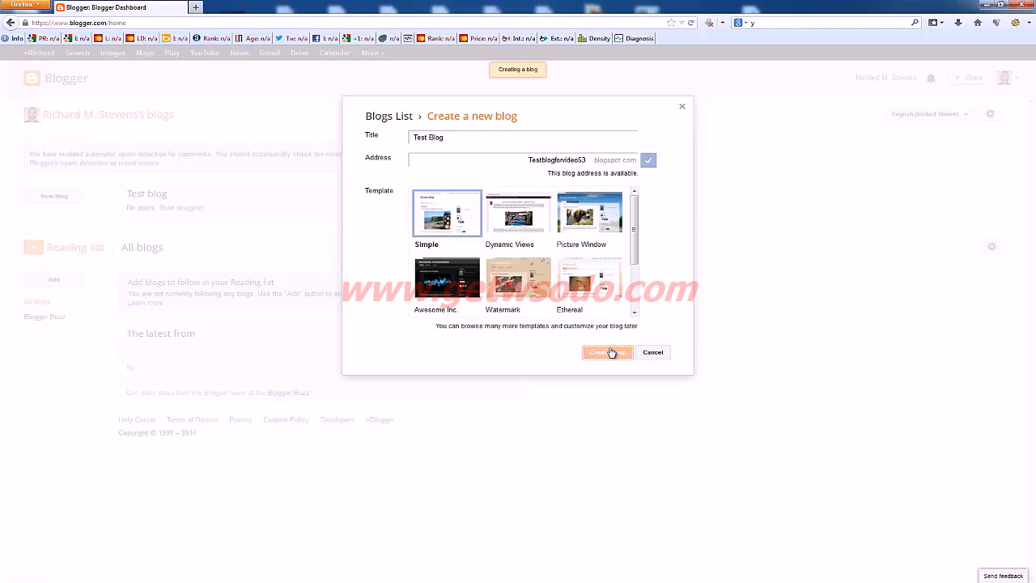
mouse_move(592, 343)
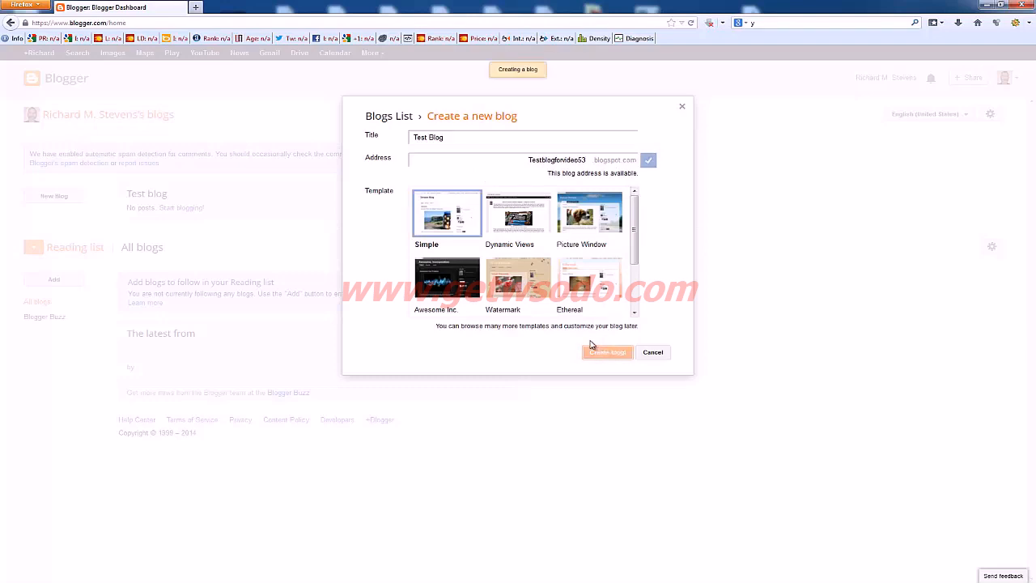
click(607, 351)
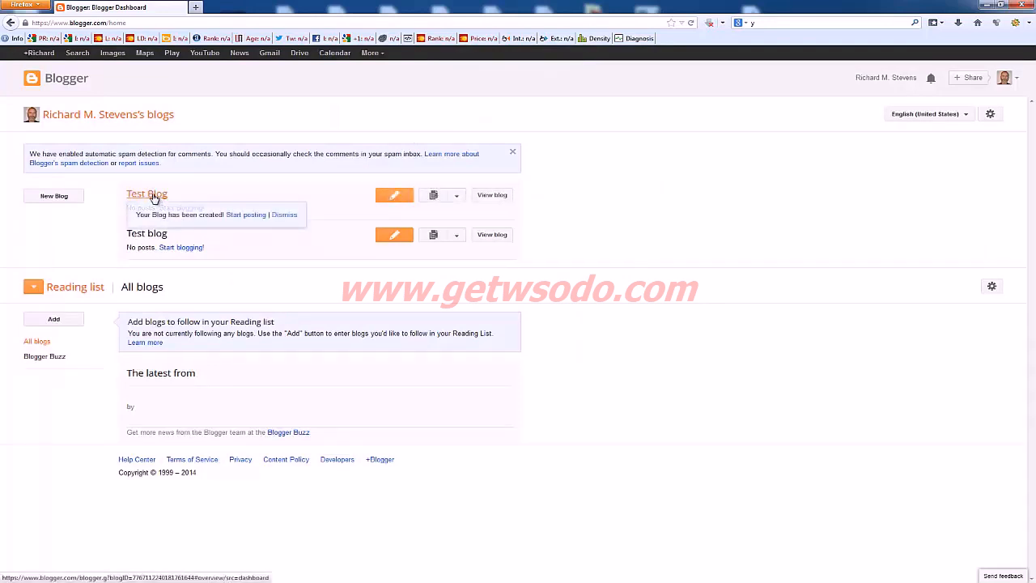
Show the new Test Blog's overview dashboard
click(145, 195)
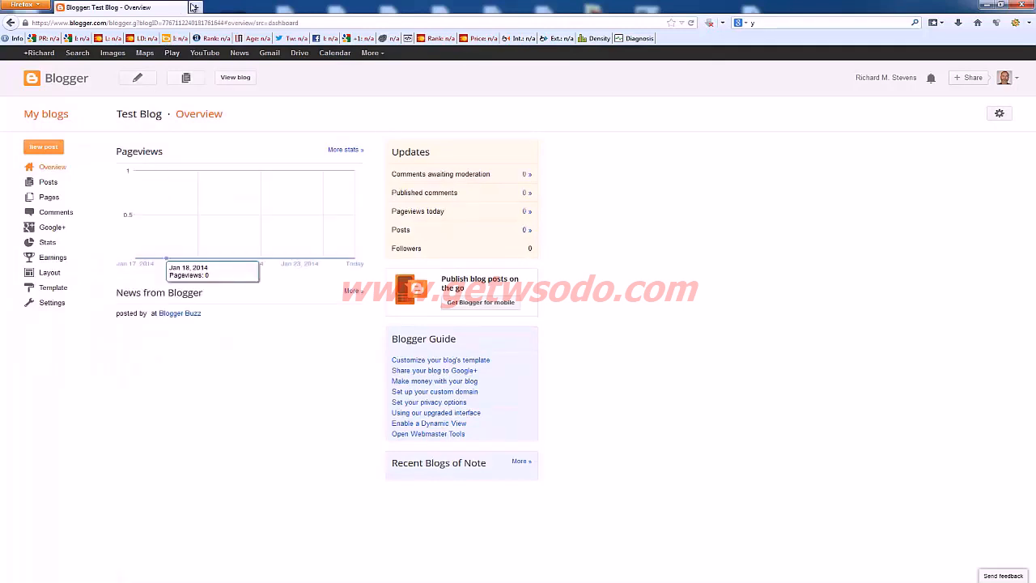
mouse_move(181, 7)
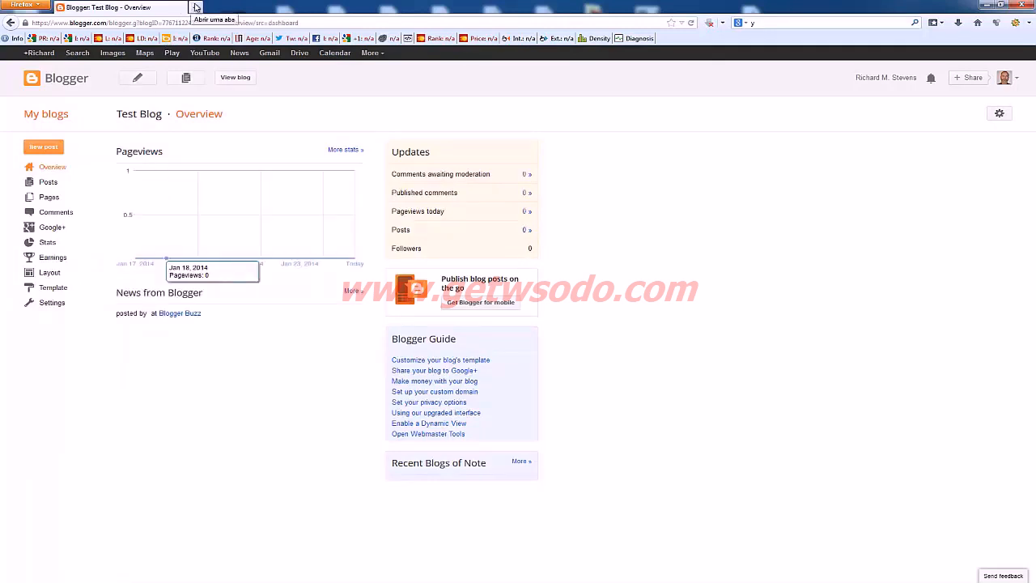
Search for Google Analytics in a new tab and enter the Analytics account home
click(184, 7)
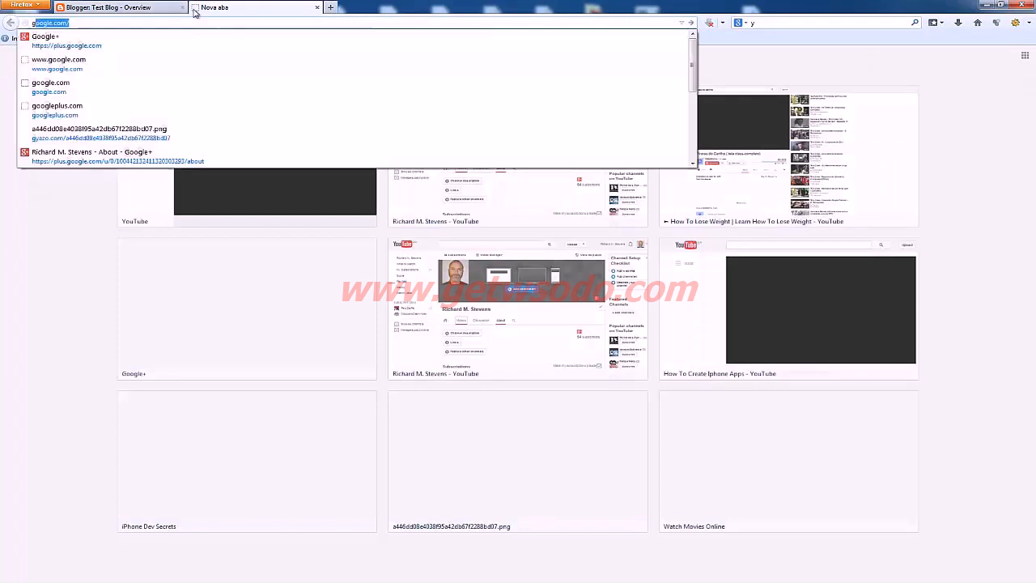
text(googleanaly)
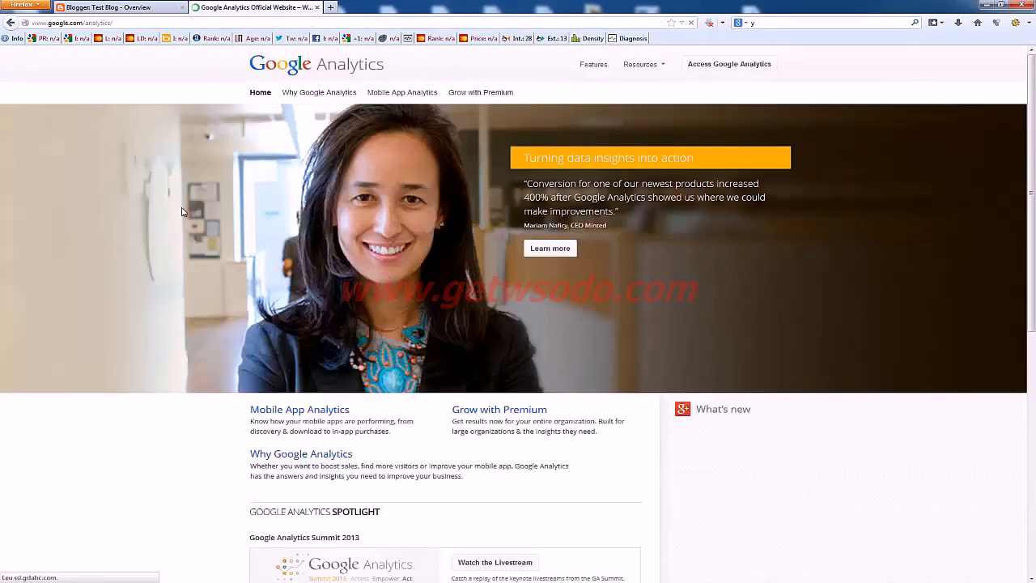
click(728, 65)
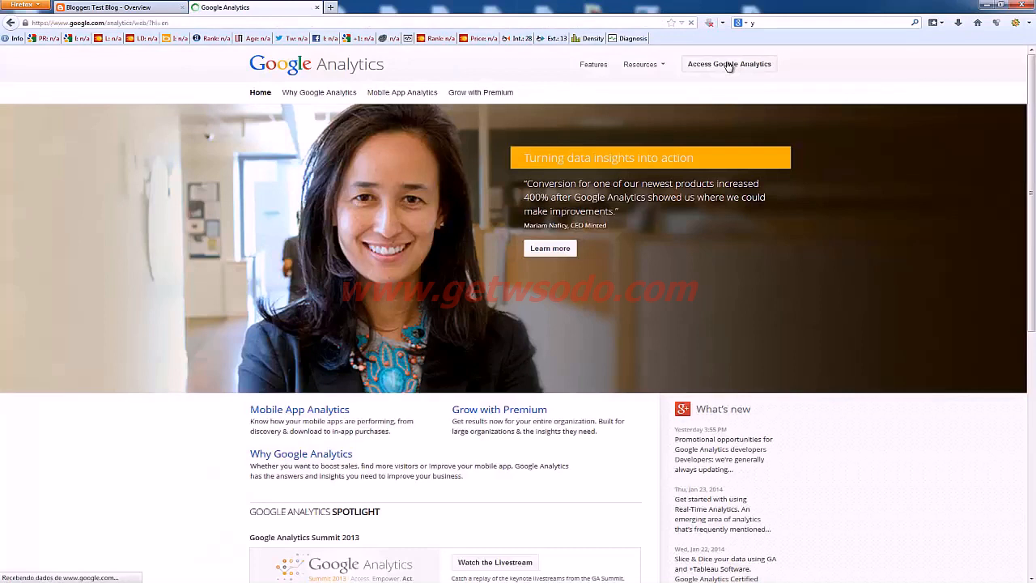
click(729, 65)
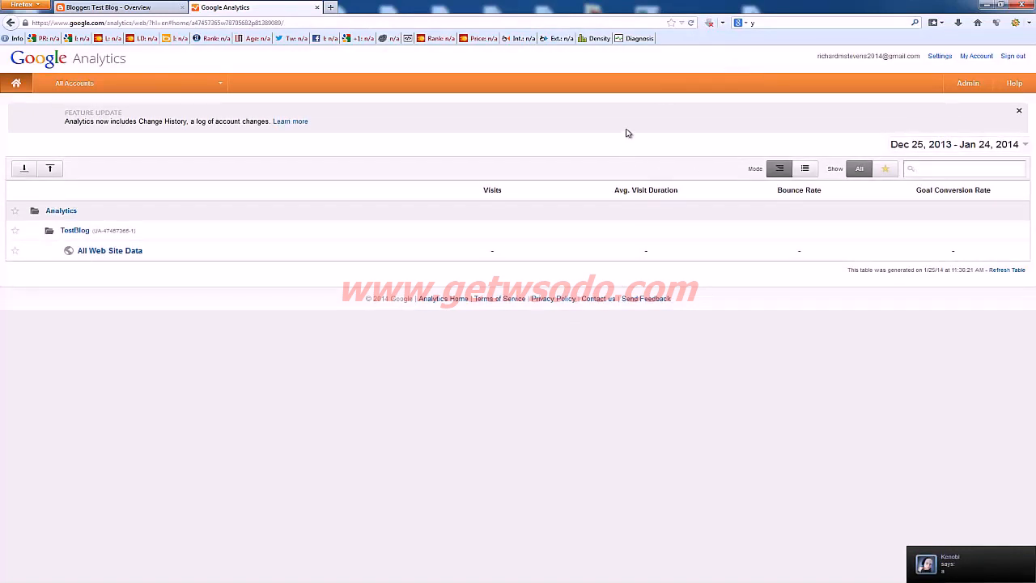
mouse_move(654, 152)
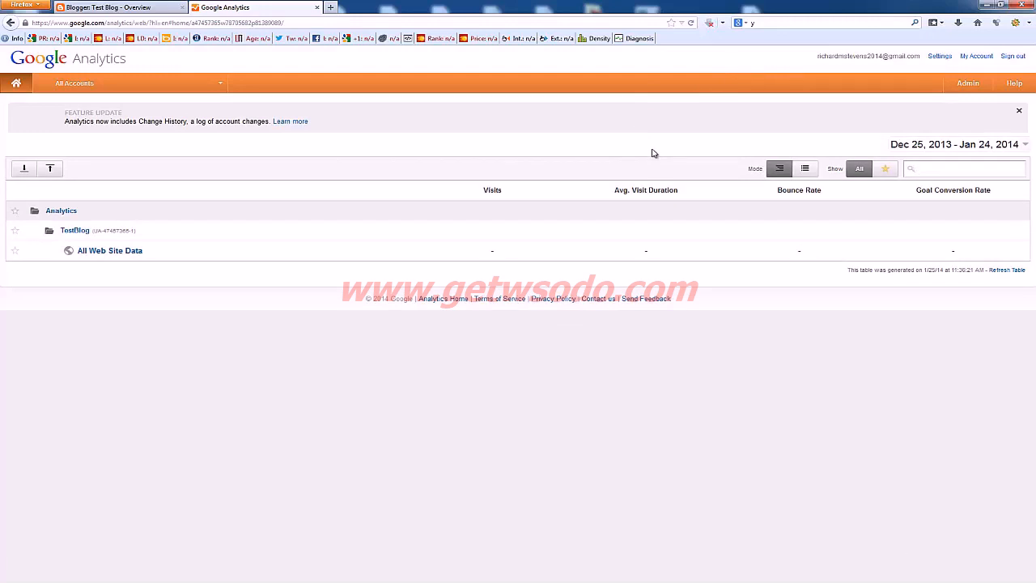
click(963, 168)
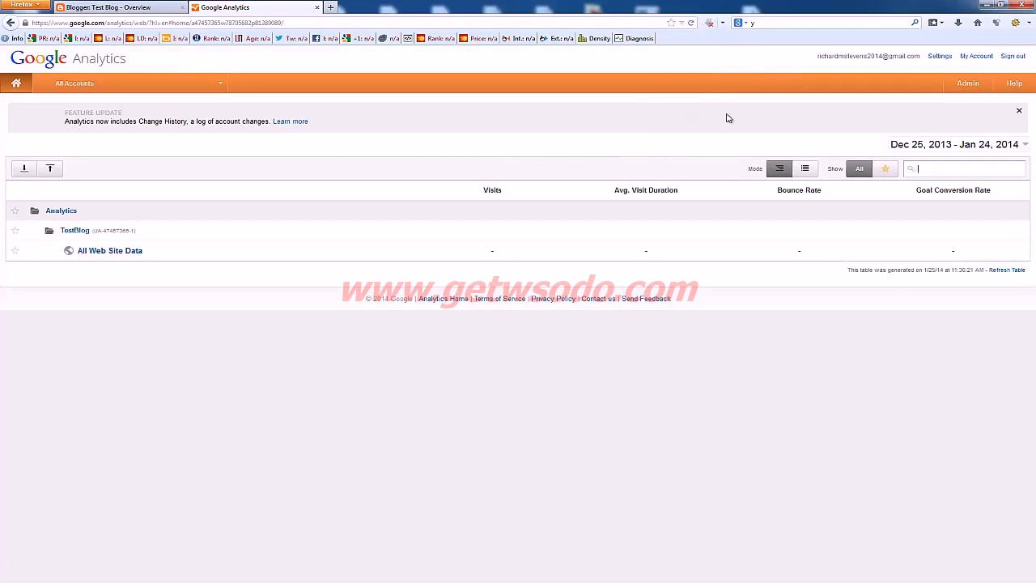
mouse_move(411, 111)
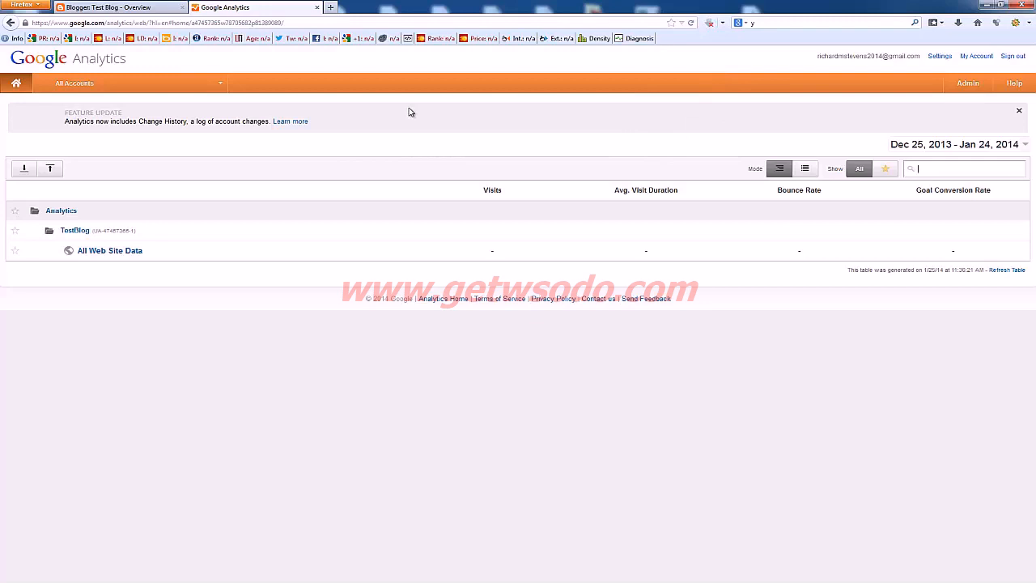
mouse_move(91, 167)
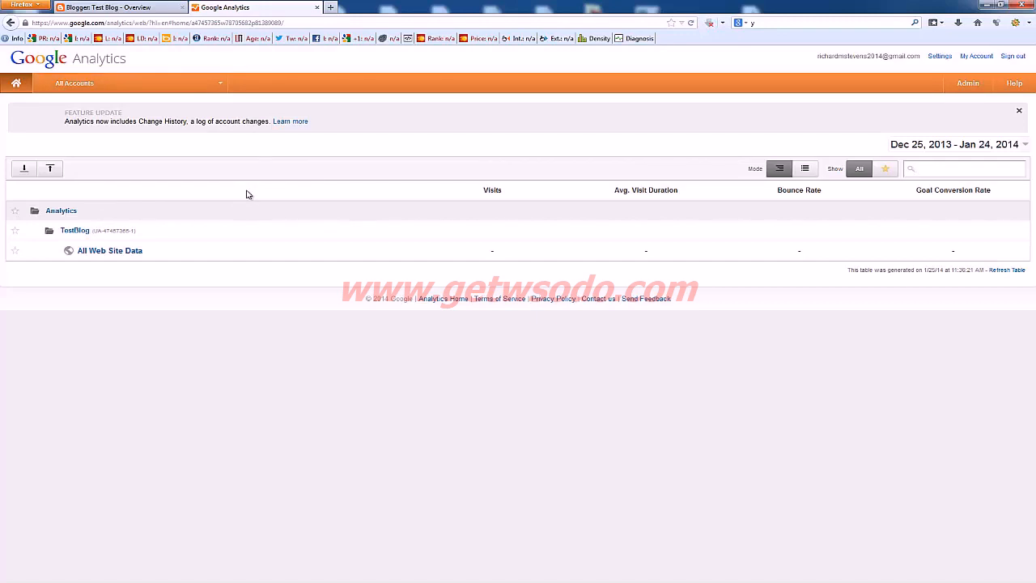
mouse_move(129, 172)
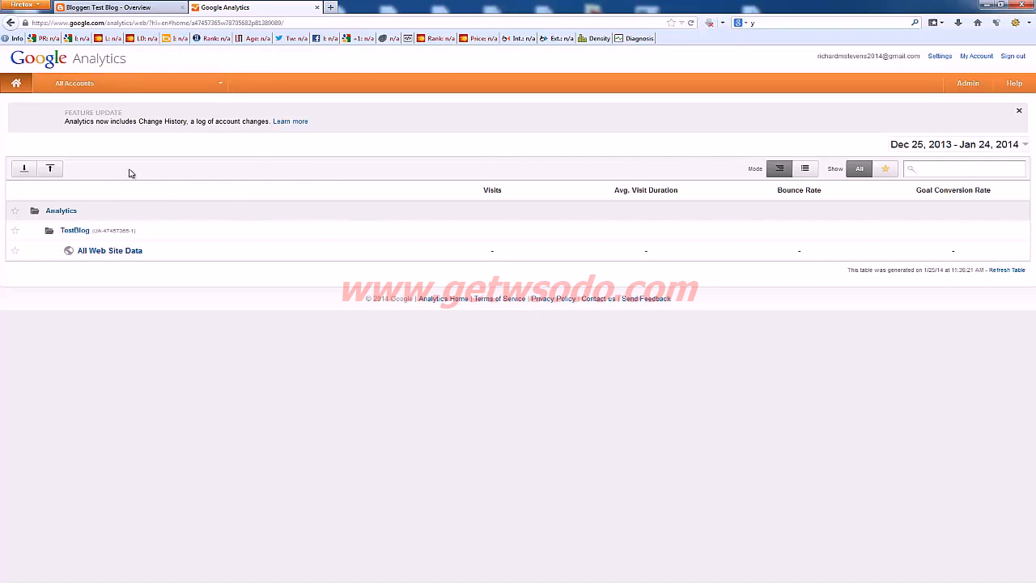
click(958, 170)
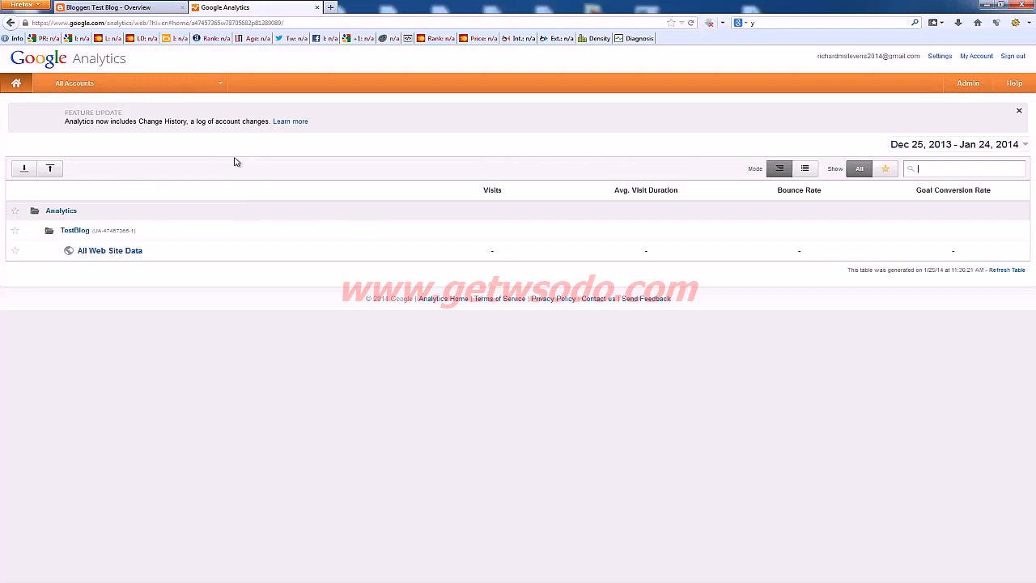
mouse_move(413, 244)
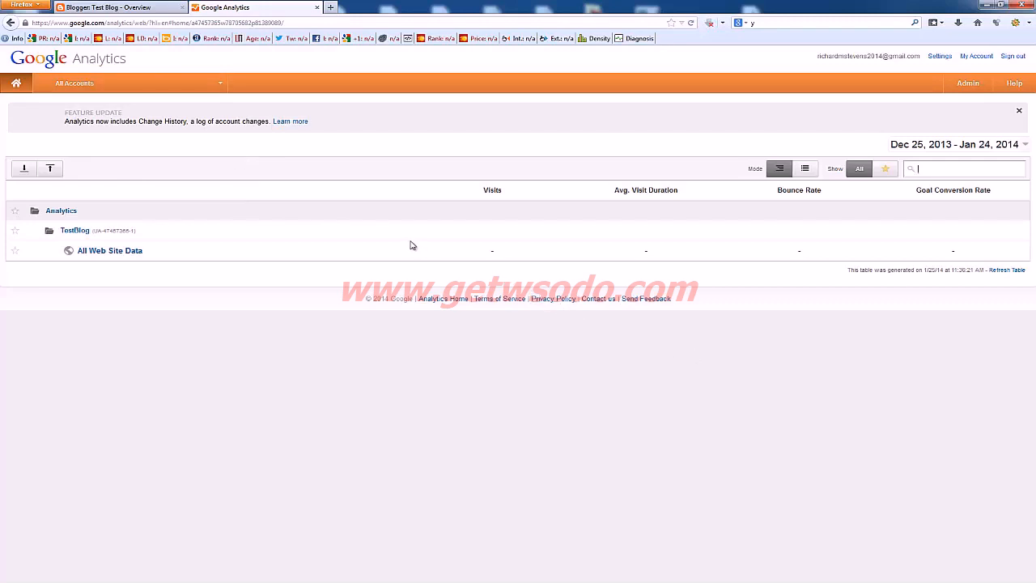
mouse_move(375, 206)
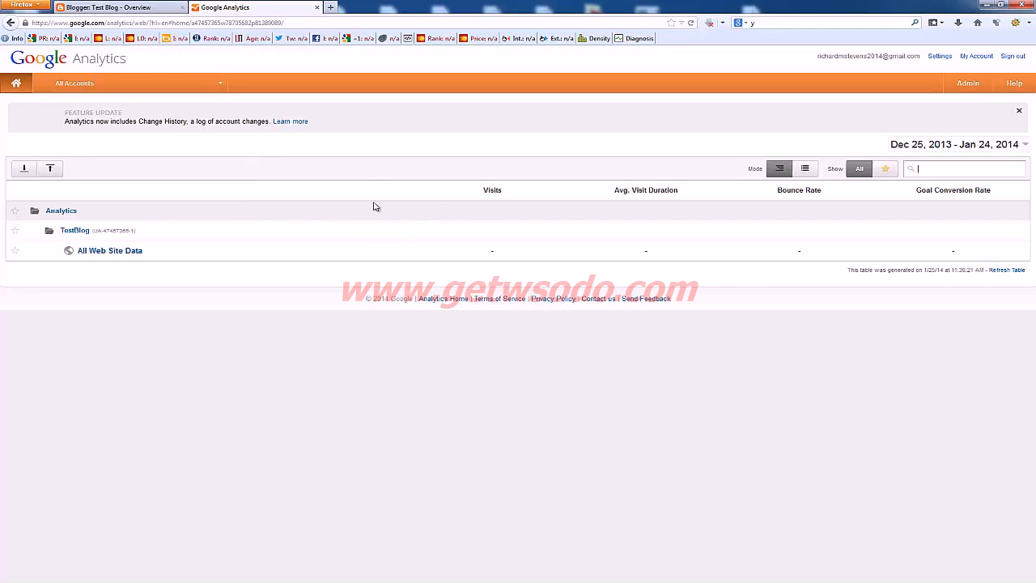
click(130, 83)
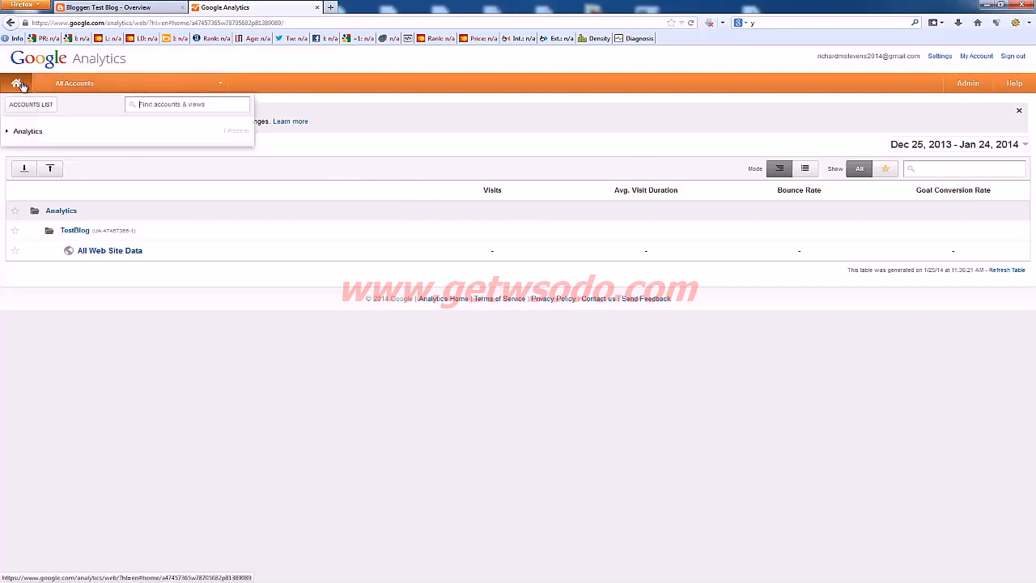
From Admin, start a new website property with Universal Analytics as the tracking method
click(966, 82)
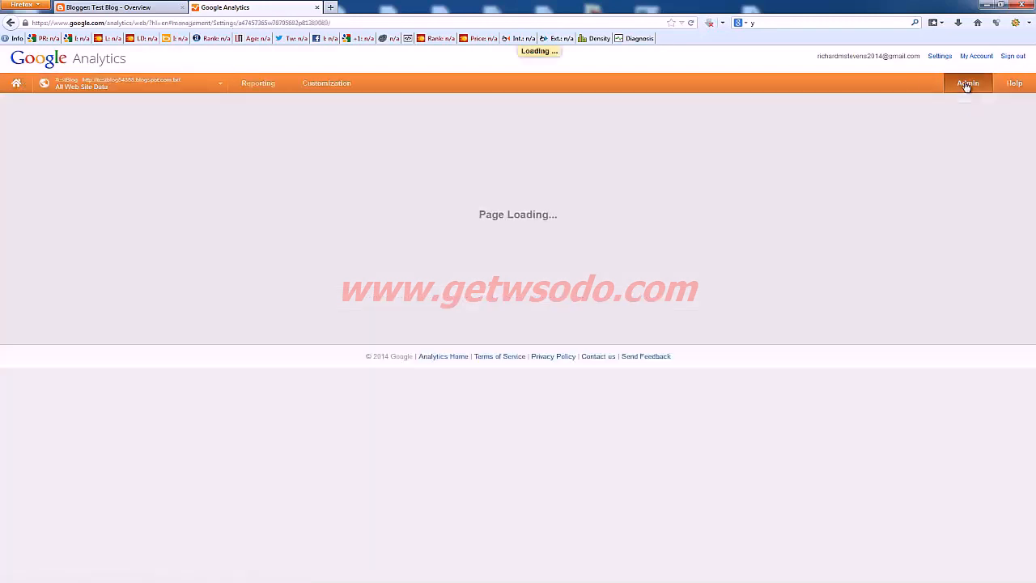
click(966, 82)
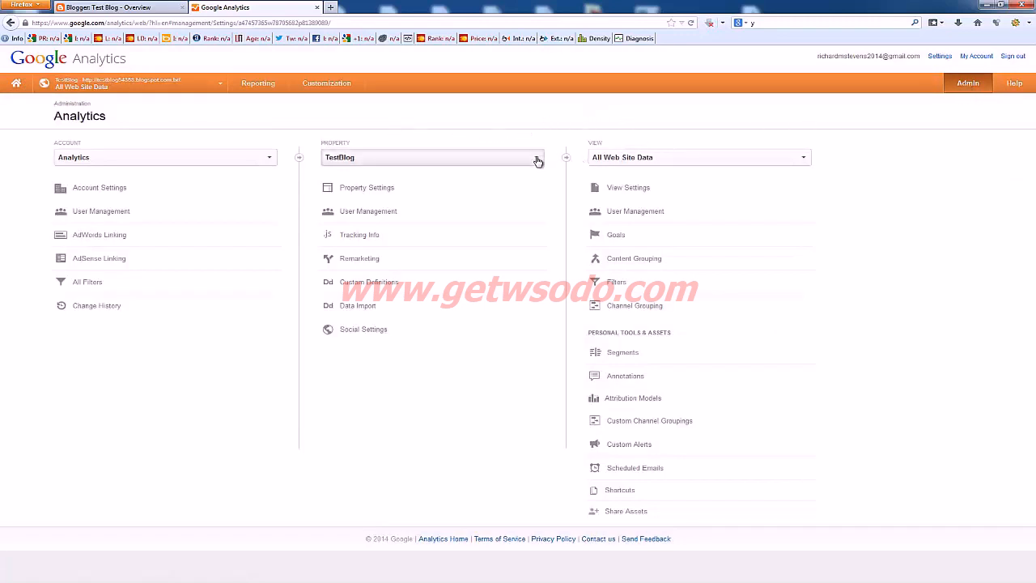
click(536, 159)
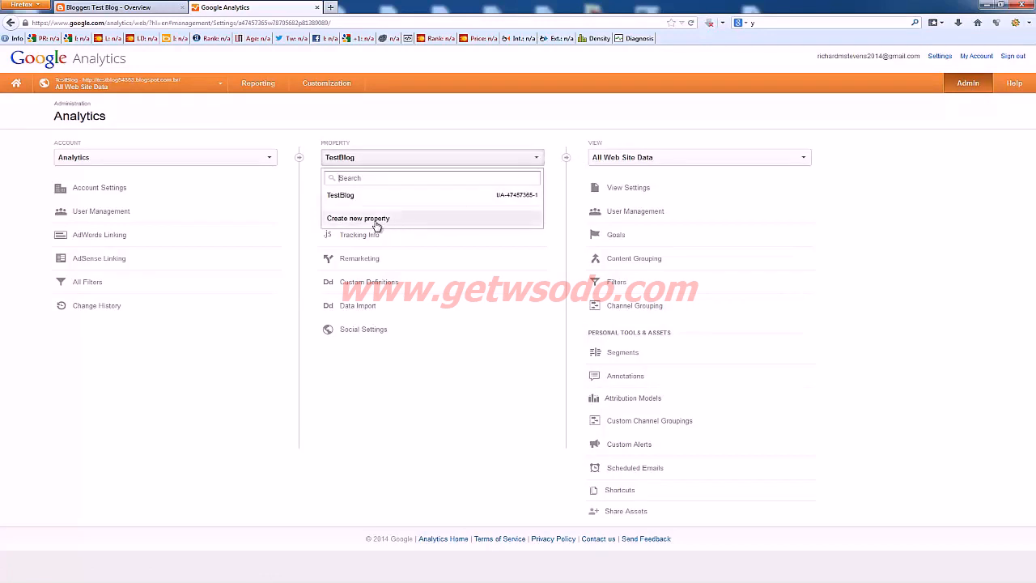
click(358, 217)
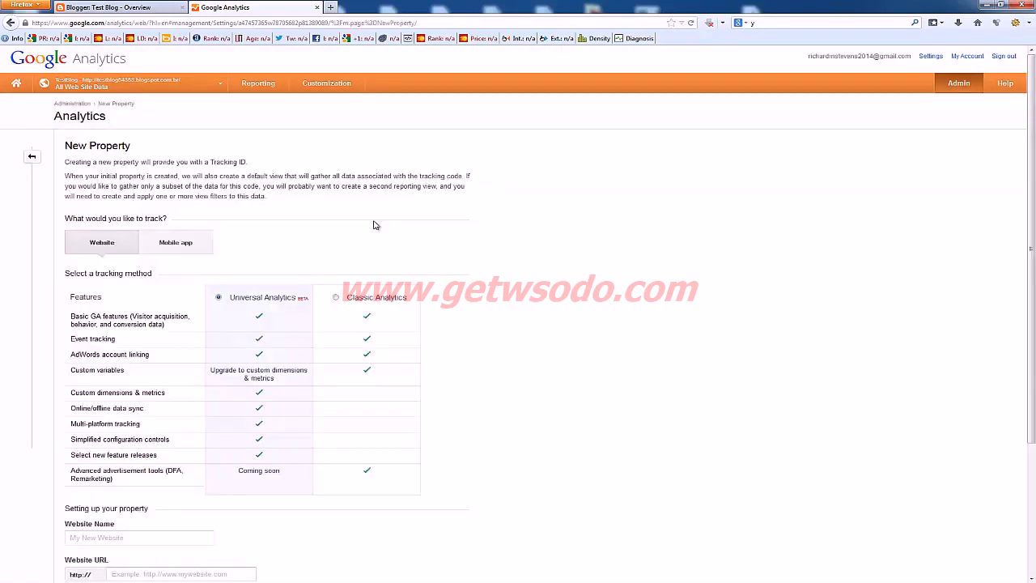
mouse_move(387, 246)
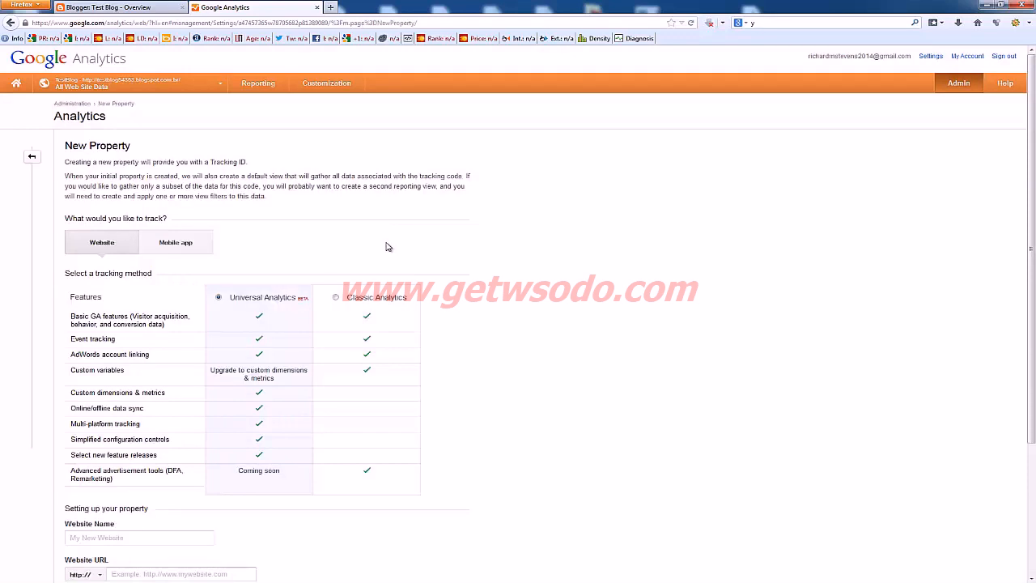
mouse_move(240, 174)
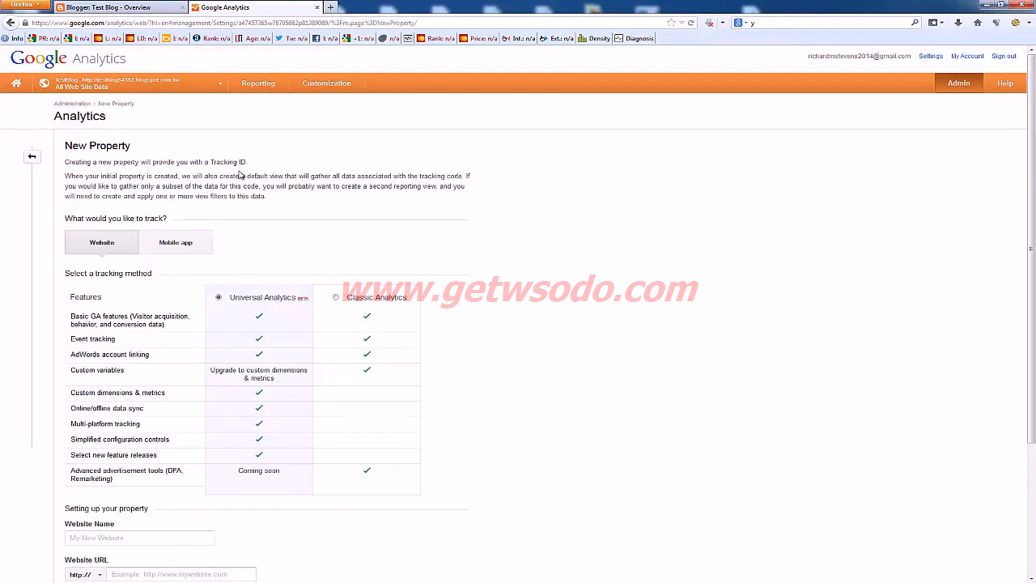
mouse_move(476, 223)
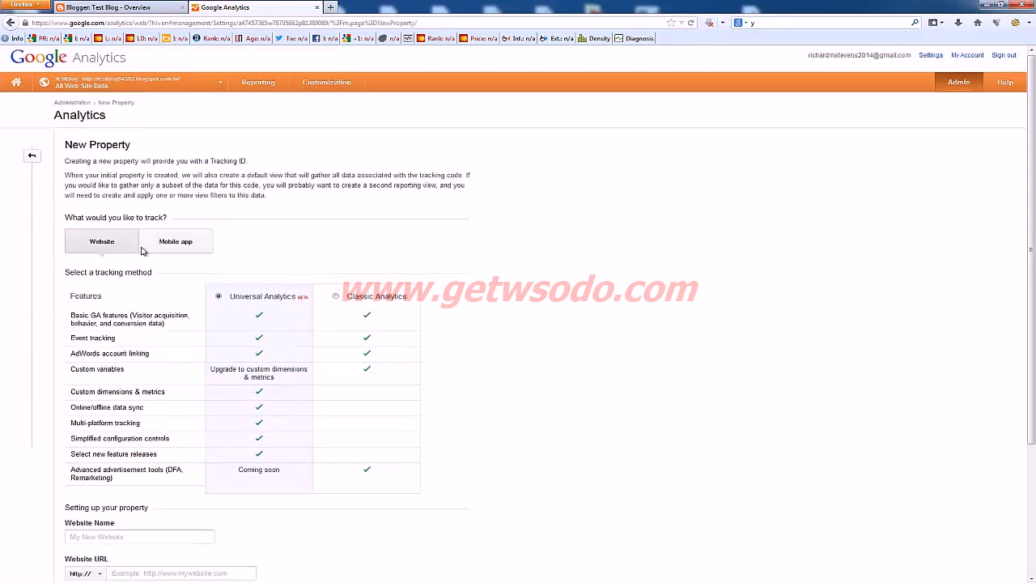
scroll(down, 3)
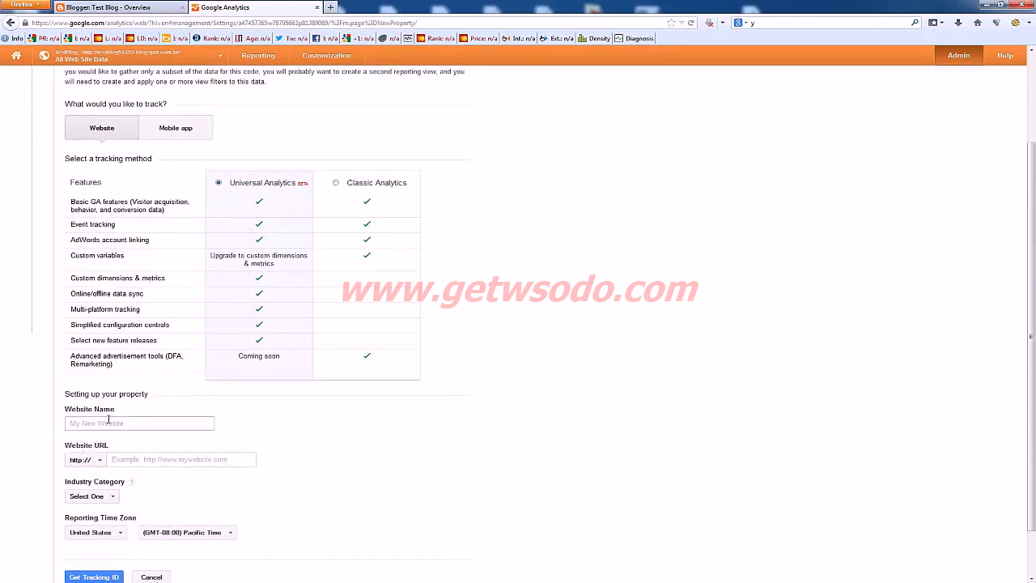
Create the property for the blog's address with industry Arts and Entertainment and get tracking ID UA-47457365-2
text(Test)
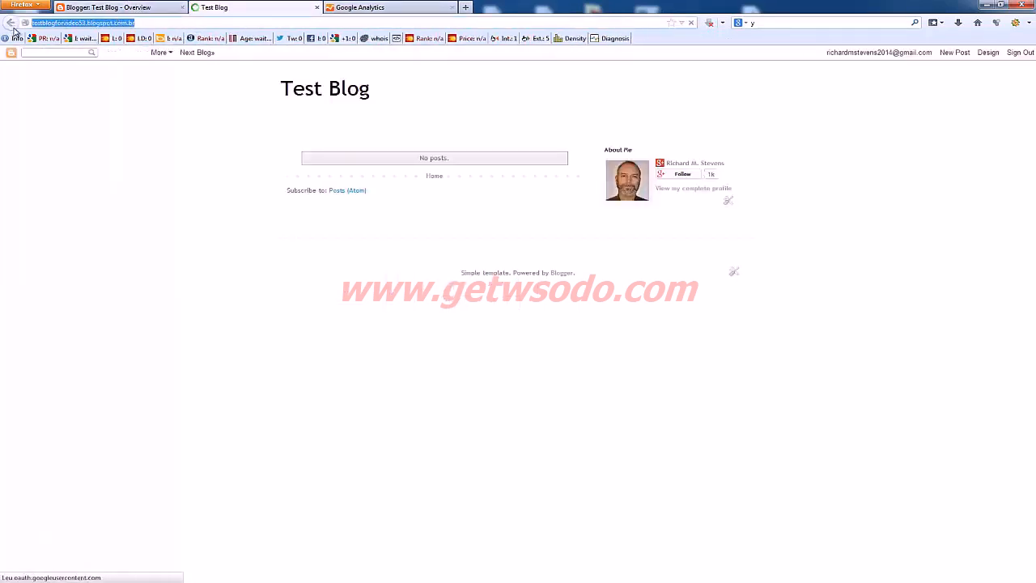
click(382, 7)
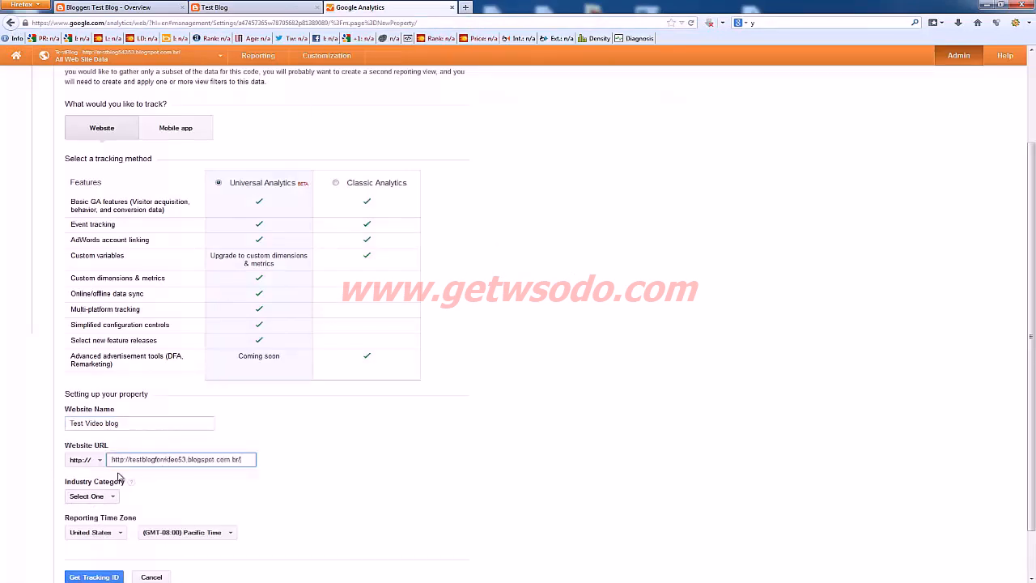
click(91, 495)
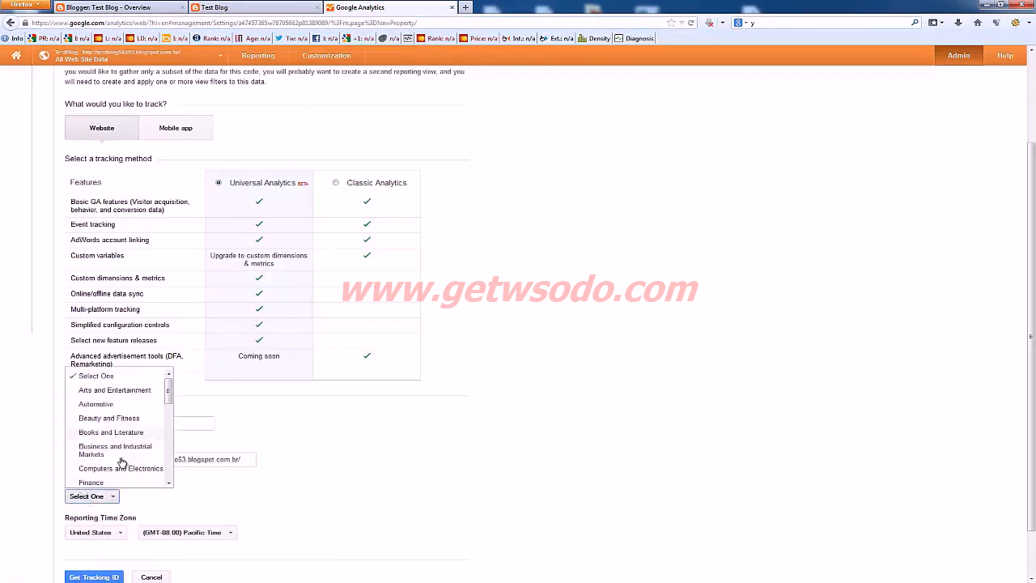
click(113, 388)
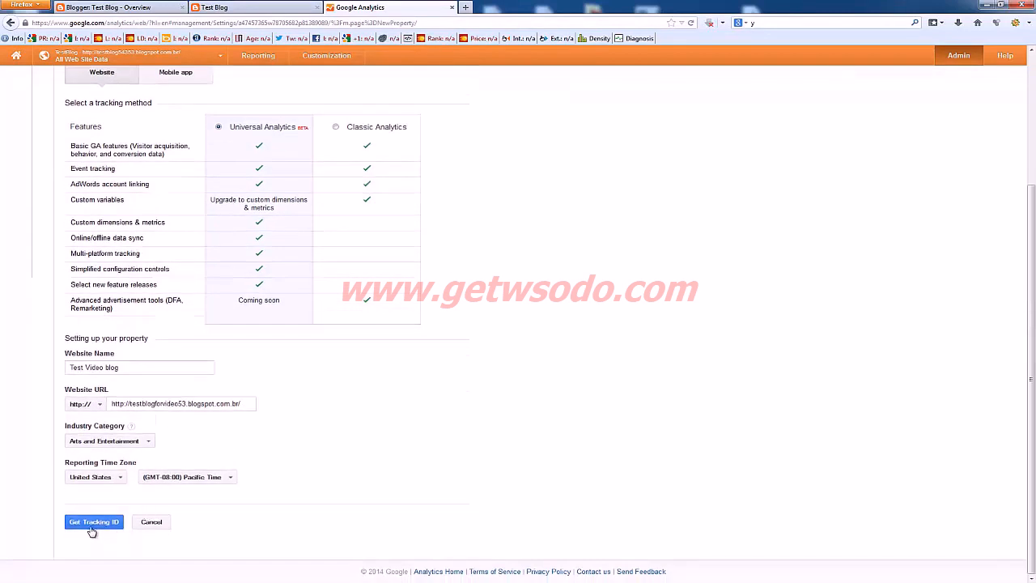
click(93, 522)
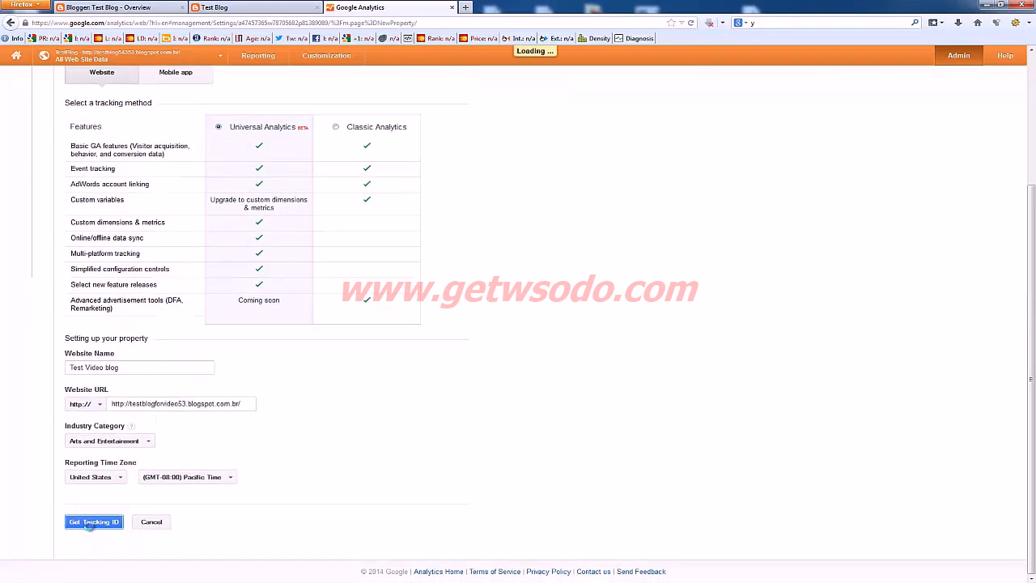
click(94, 521)
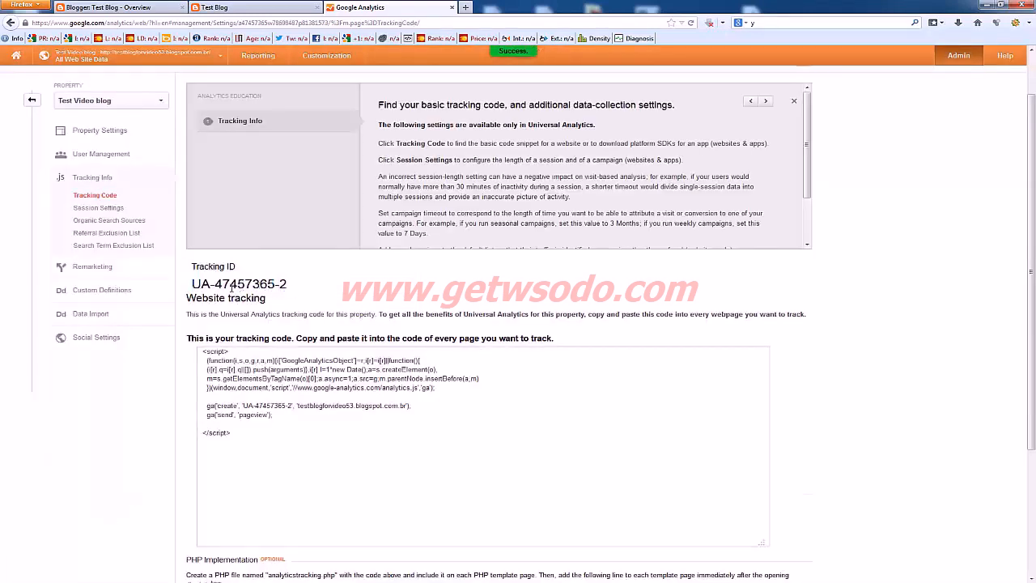
Copy the tracking ID UA-47457365-2 and return to the Blogger overview of Test Blog
double_click(238, 284)
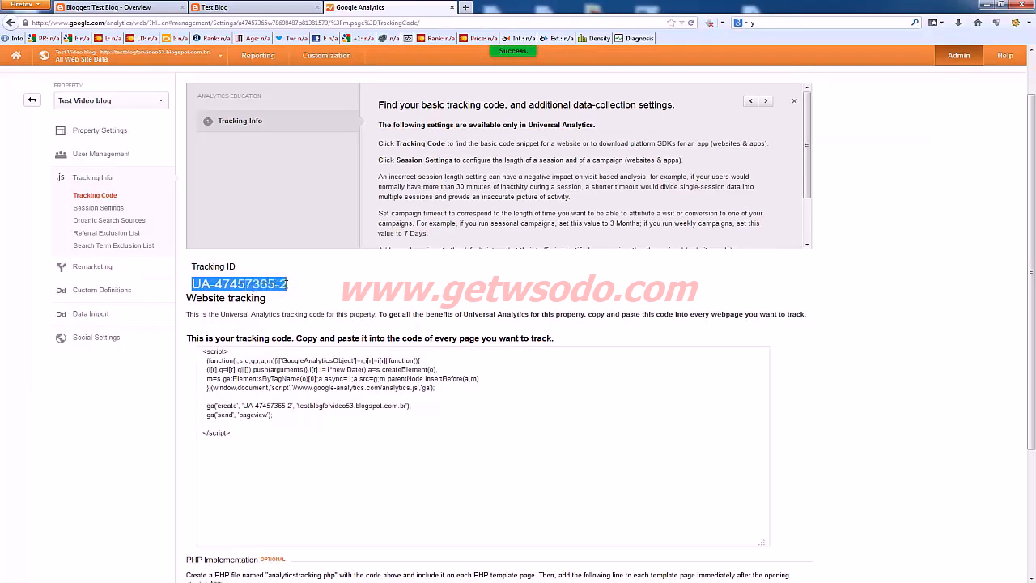
click(314, 292)
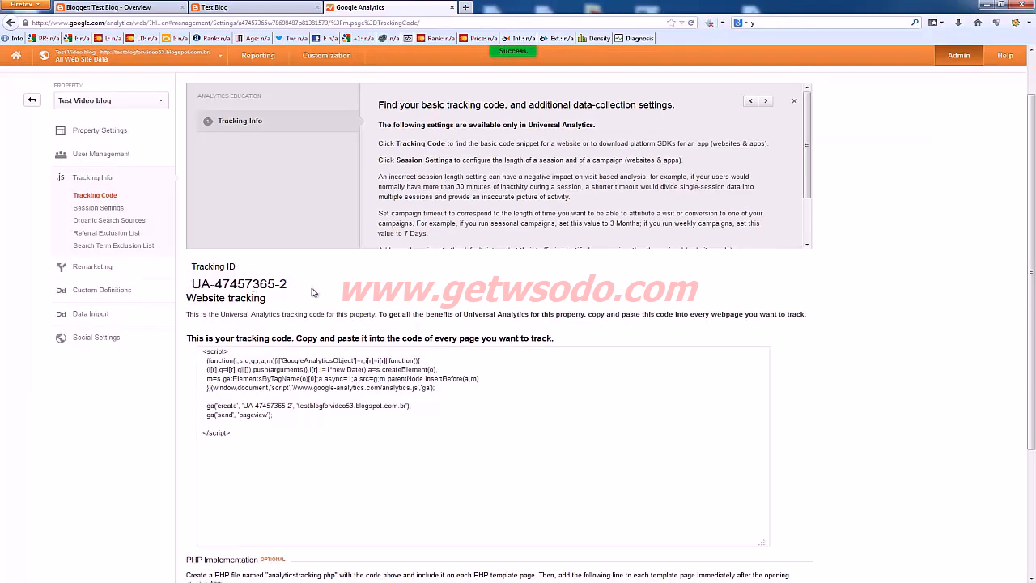
click(219, 7)
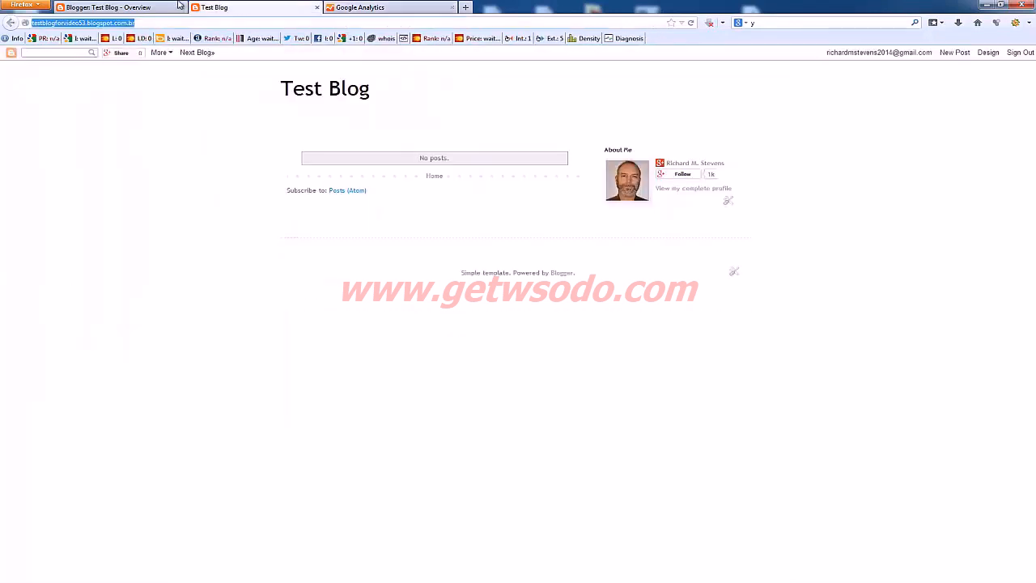
click(110, 6)
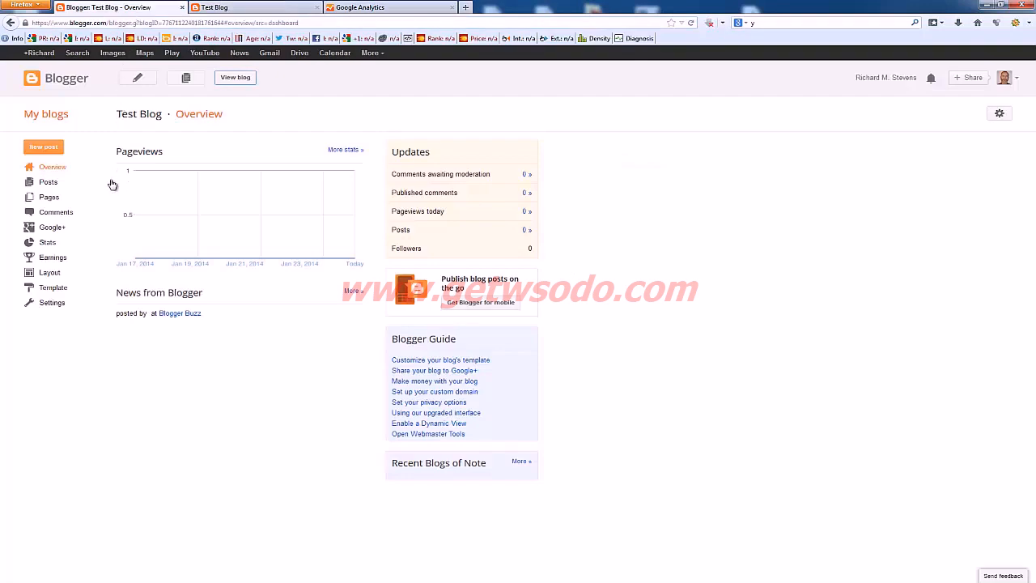
Save UA-47457365-2 as the Analytics Web Property ID in Test Blog's Other settings, then return to Analytics
click(51, 303)
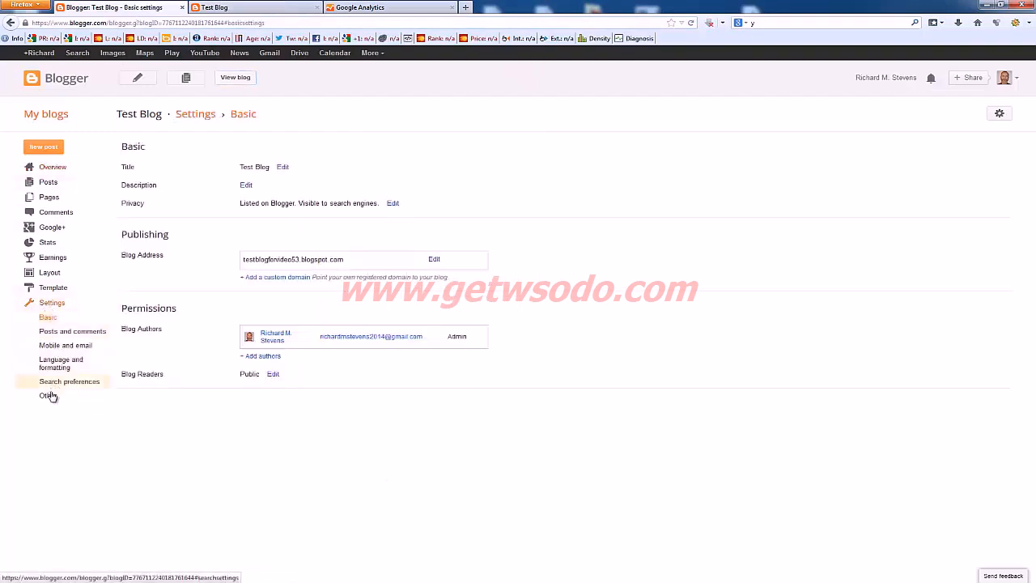
click(47, 395)
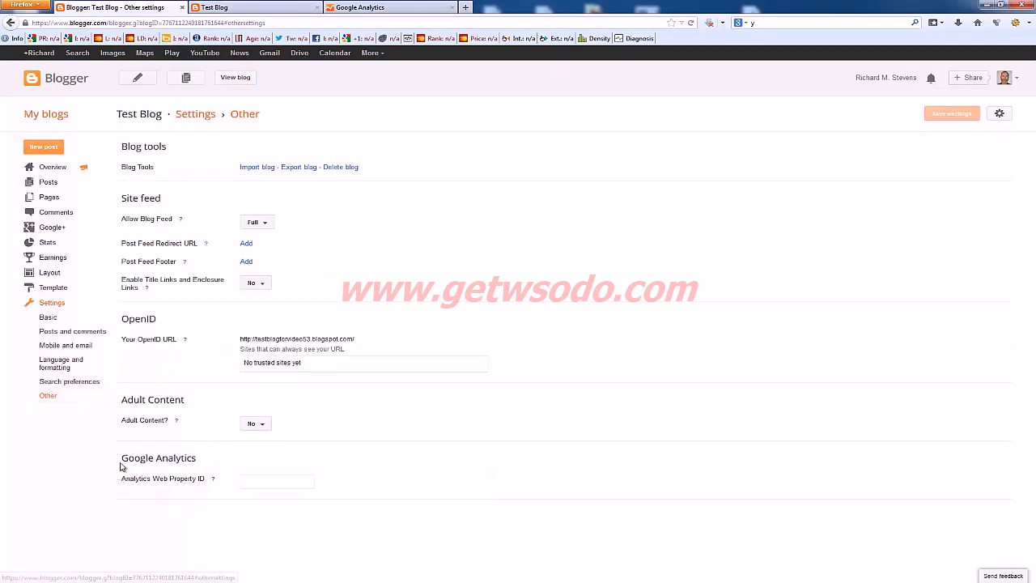
mouse_move(214, 461)
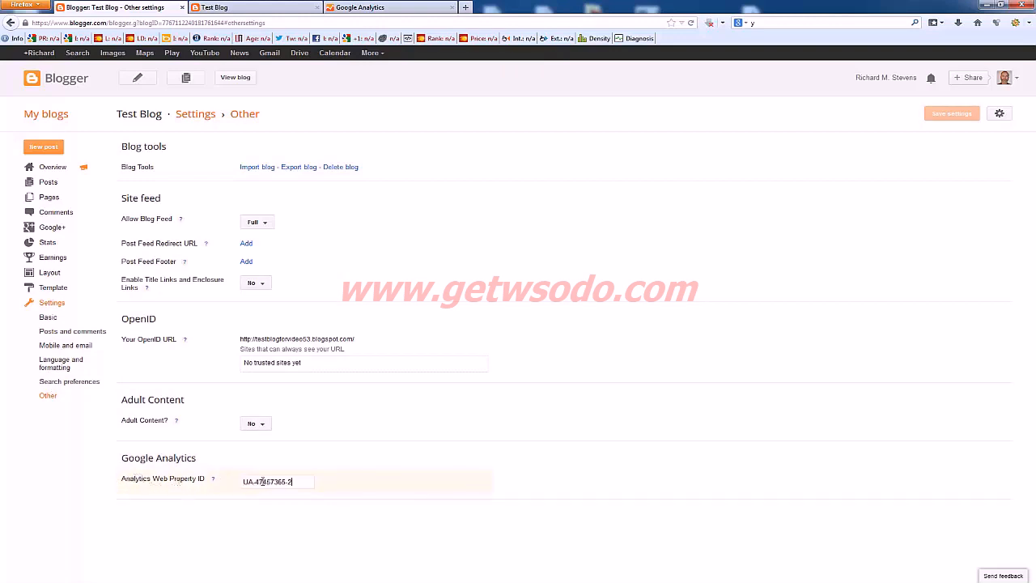
click(951, 113)
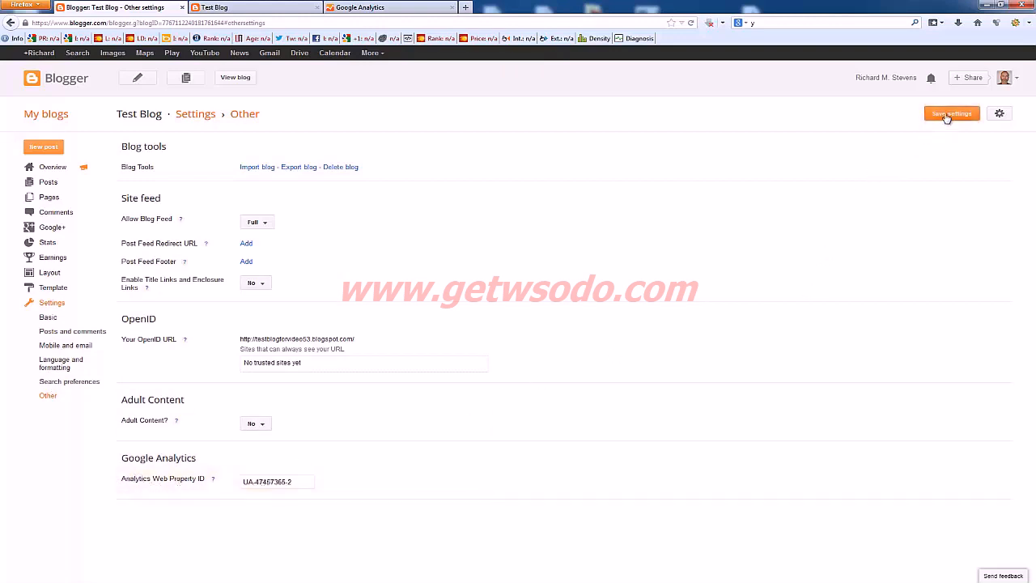
click(952, 114)
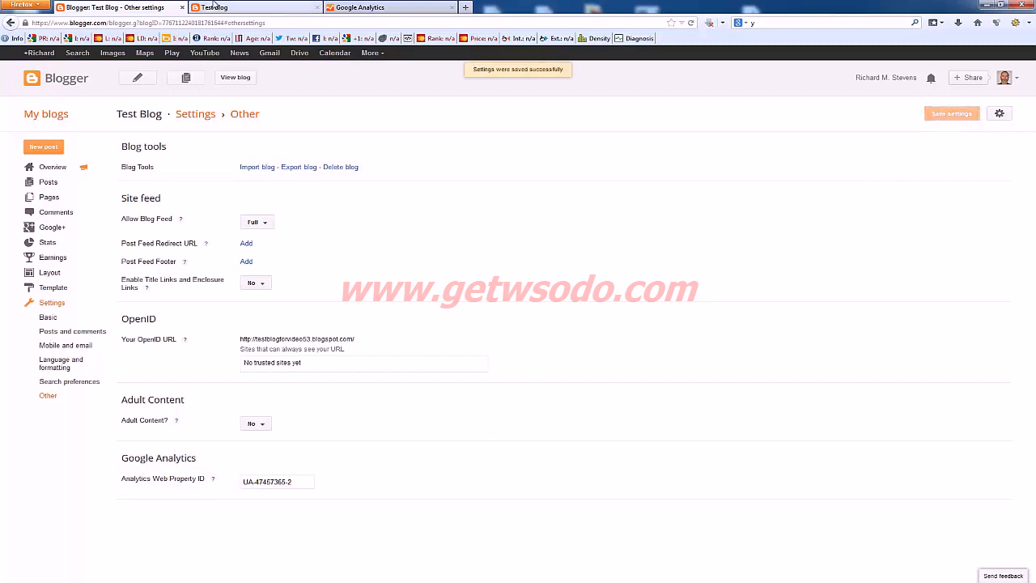
click(379, 7)
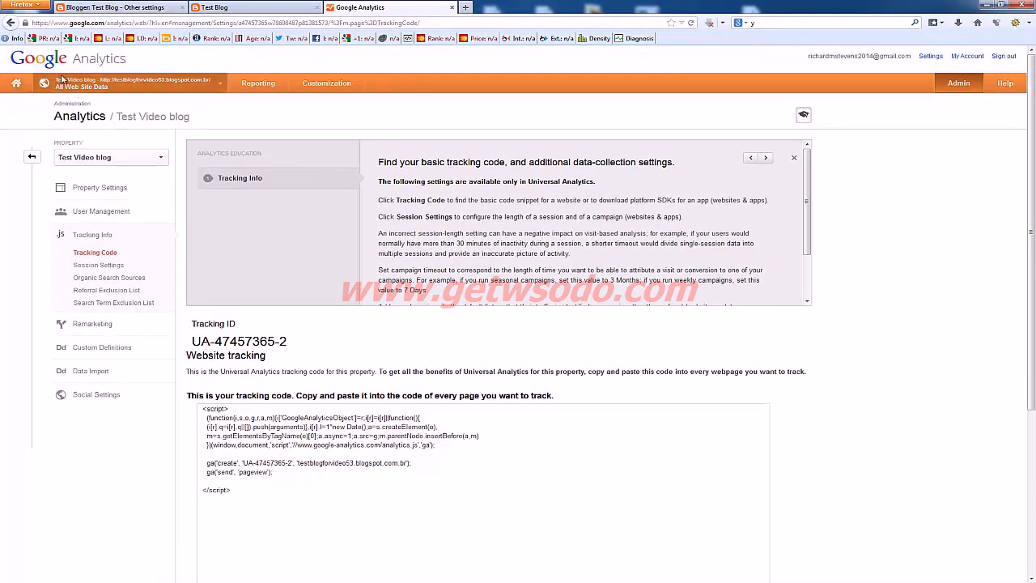
mouse_move(19, 88)
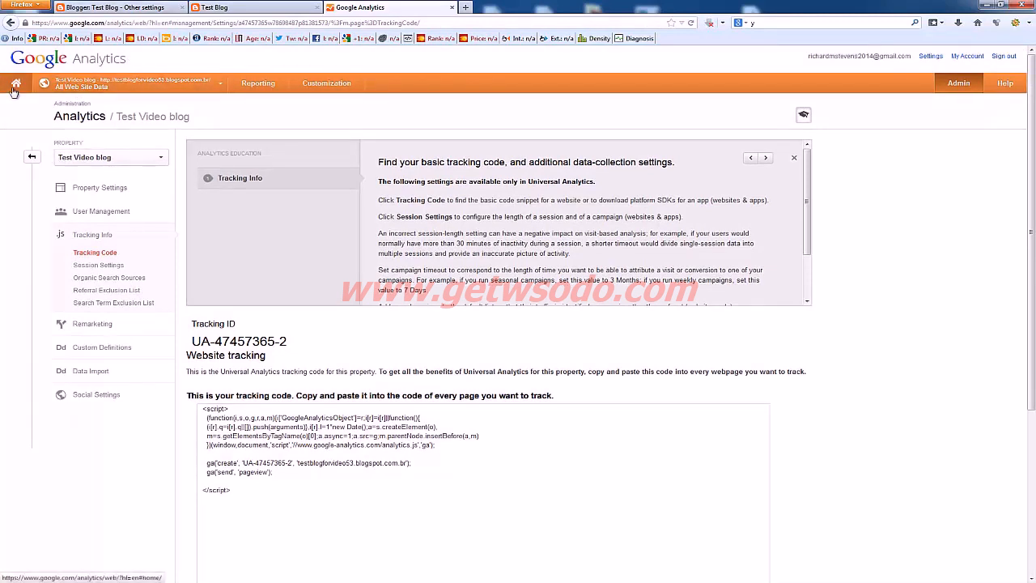
Show the All Web Site Data reports for the Test Video blog property, currently at 0 visits
click(18, 84)
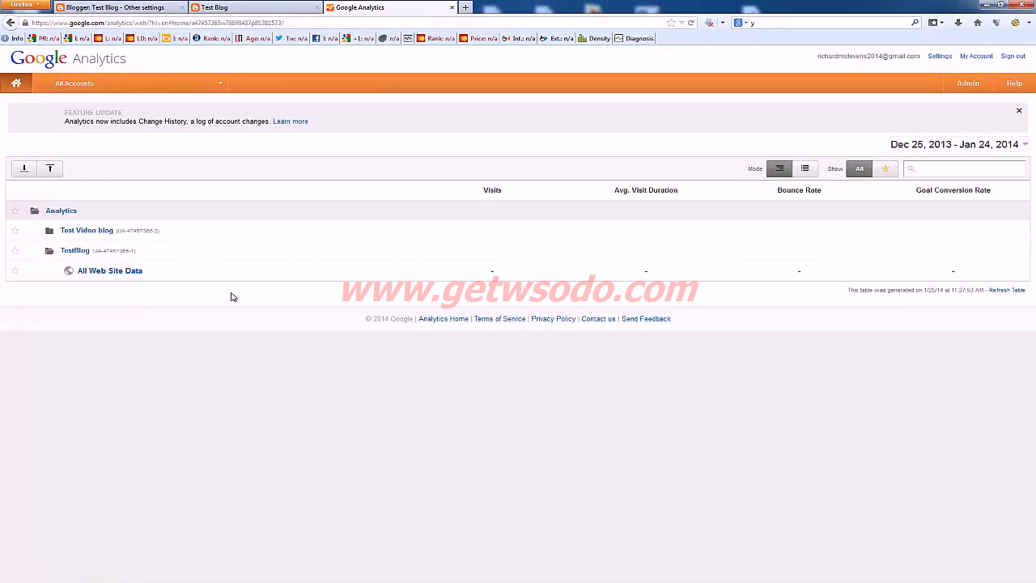
mouse_move(372, 266)
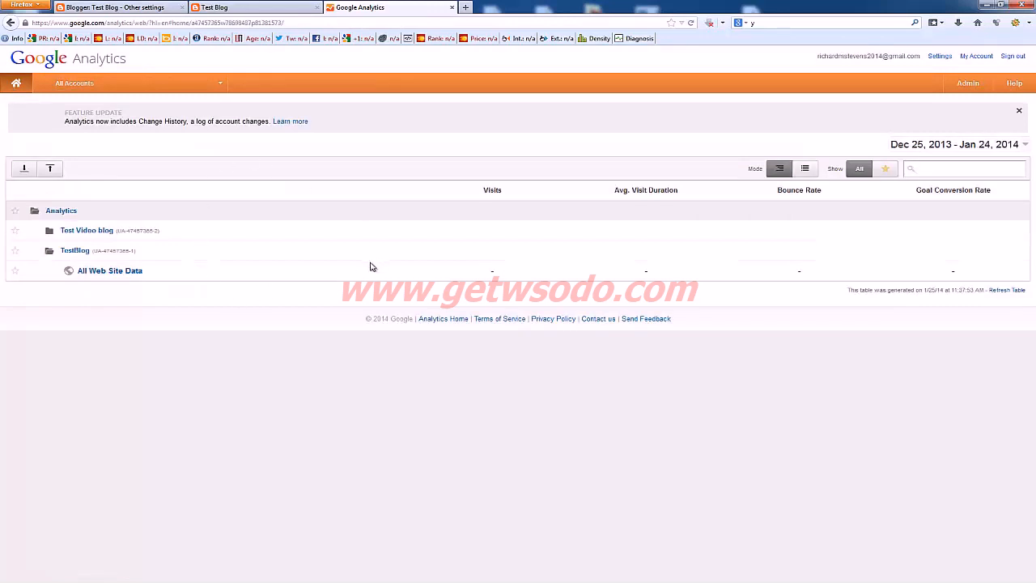
mouse_move(347, 257)
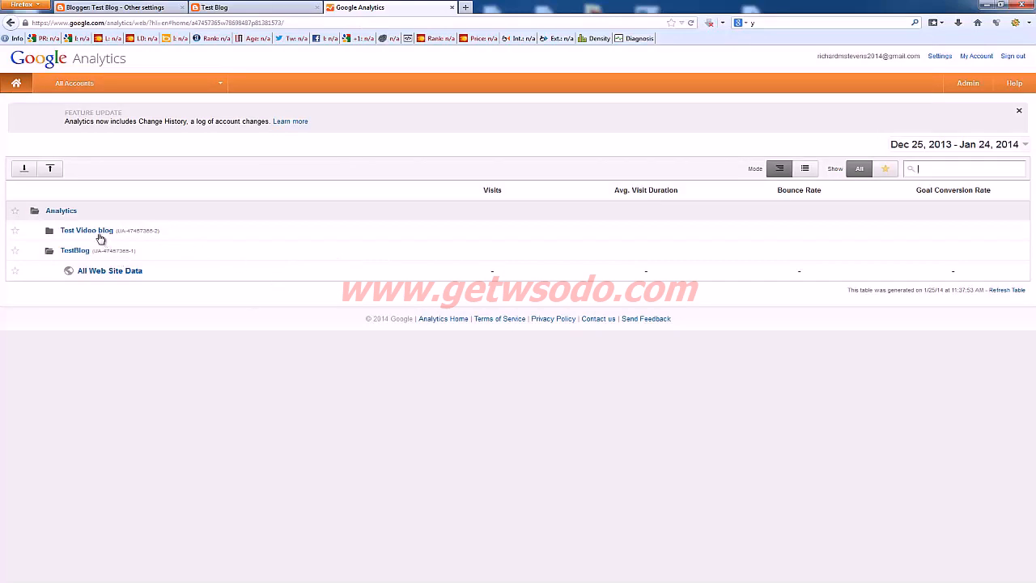
click(86, 230)
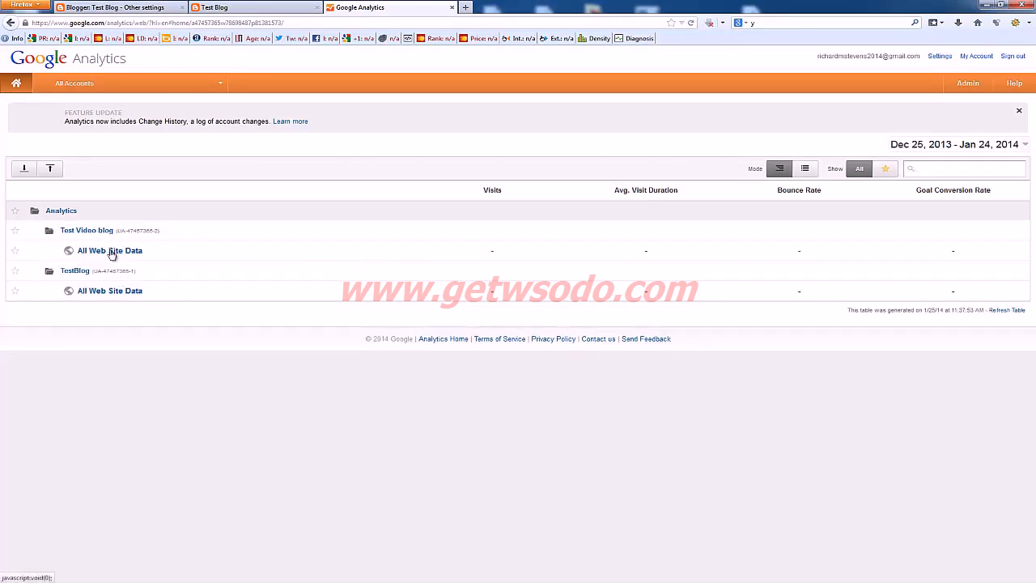
click(110, 249)
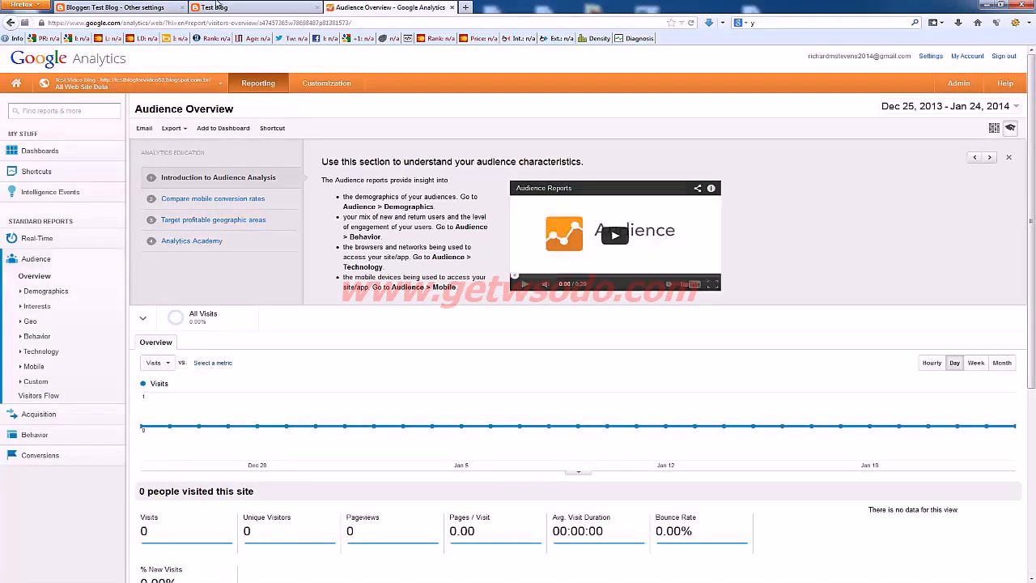
Load the live Test Blog to generate a visit and return to the Analytics reports
click(234, 6)
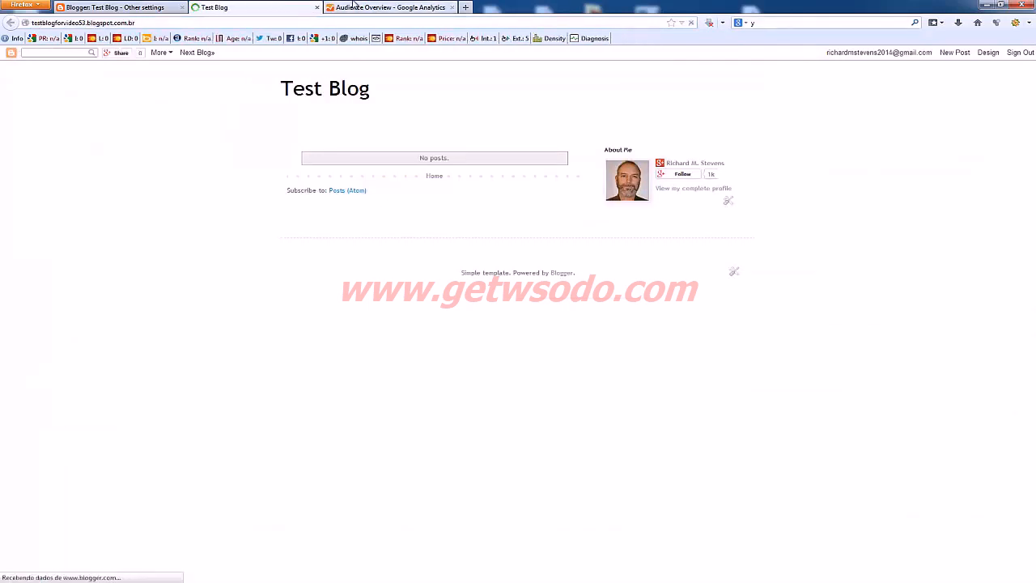
click(397, 7)
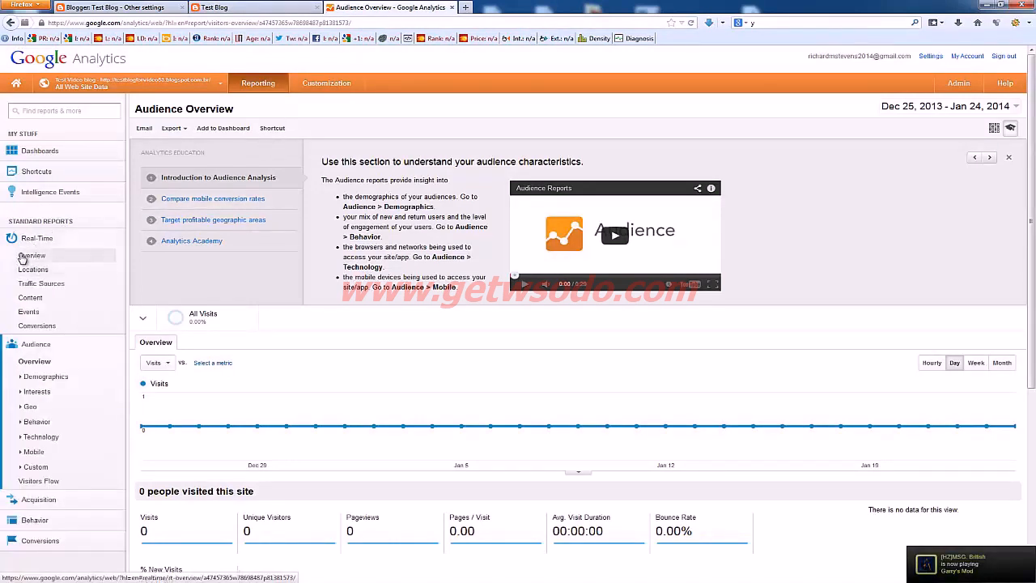
Show the Real-Time overview with 1 active desktop visitor marked on the map
click(34, 255)
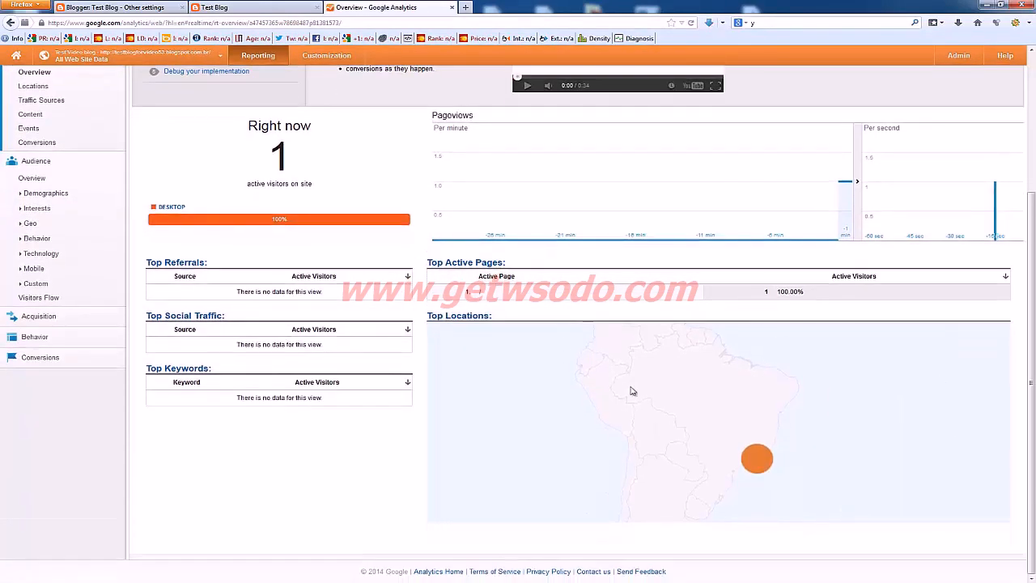
mouse_move(684, 337)
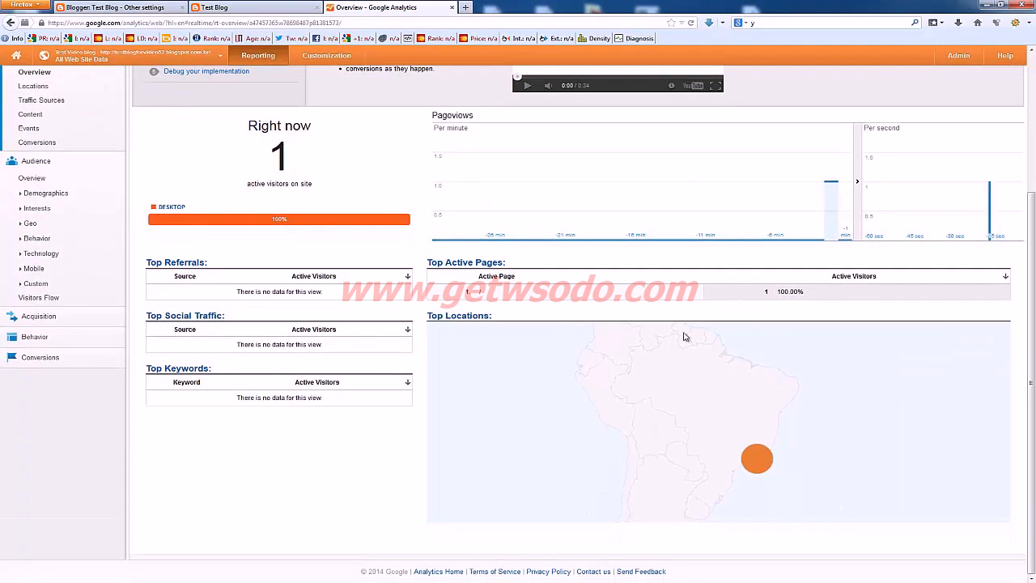
mouse_move(885, 472)
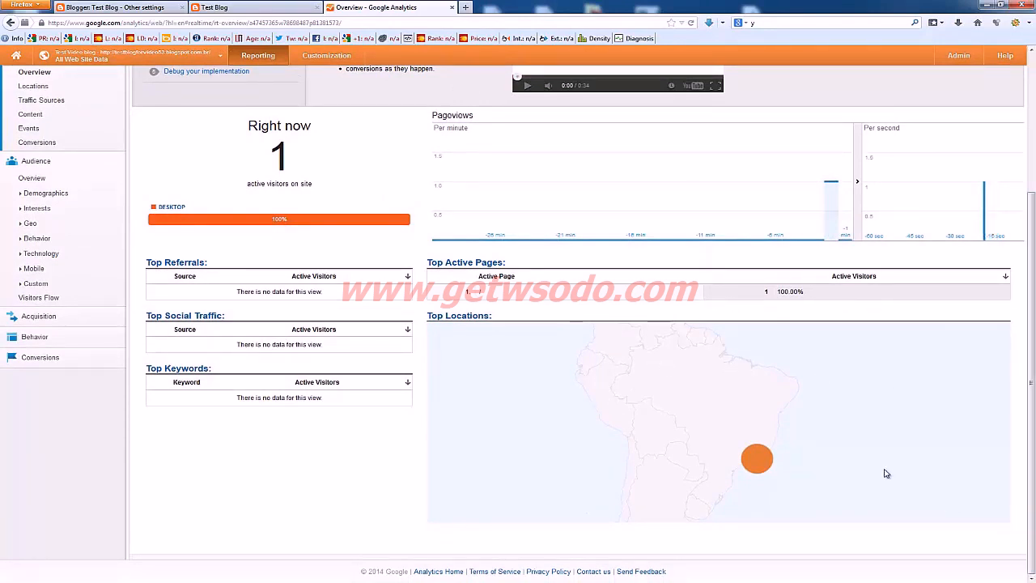